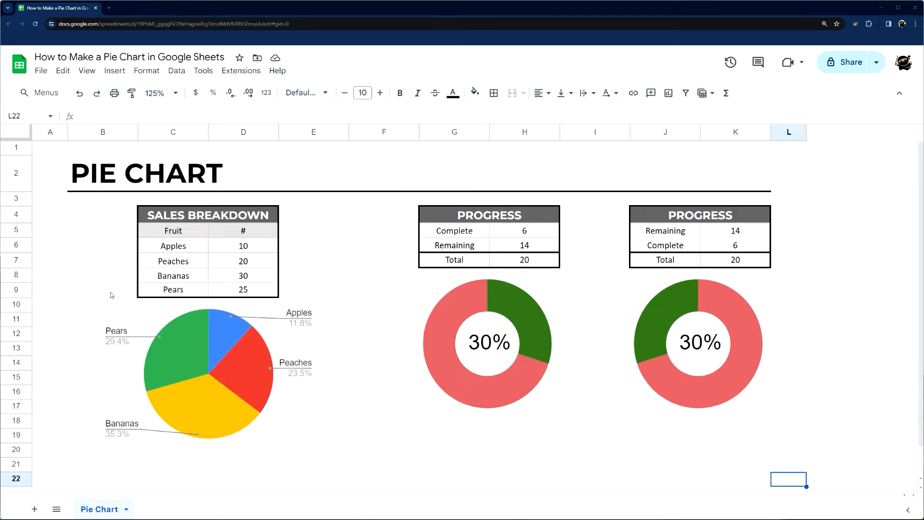
Step: Delete the existing fruit sales pie chart from the sheet
left_click(212, 350)
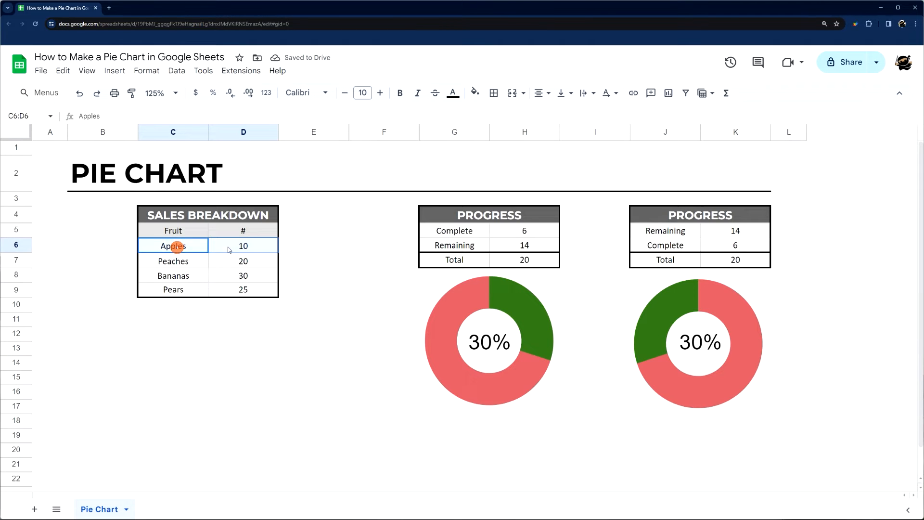
Step: Insert a chart from the fruit names and counts in C6:D9
left_click_drag(173, 246, 242, 288)
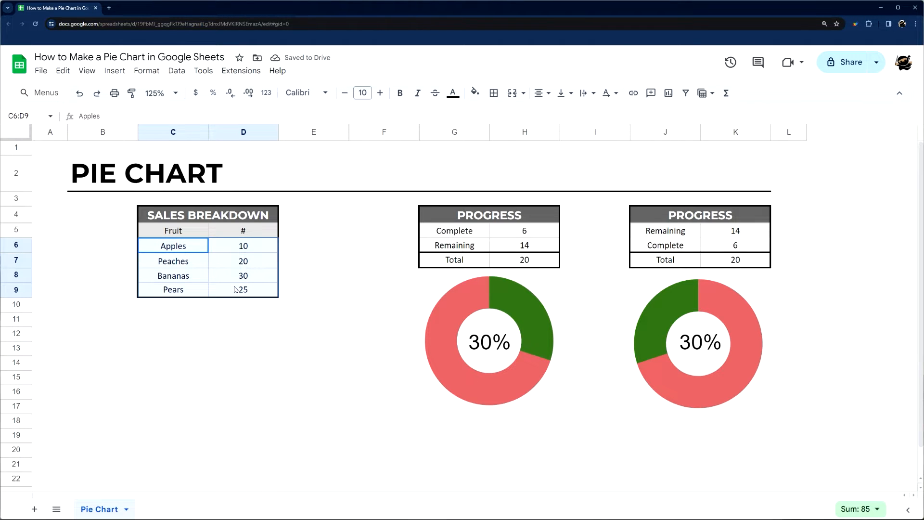
left_click(172, 288)
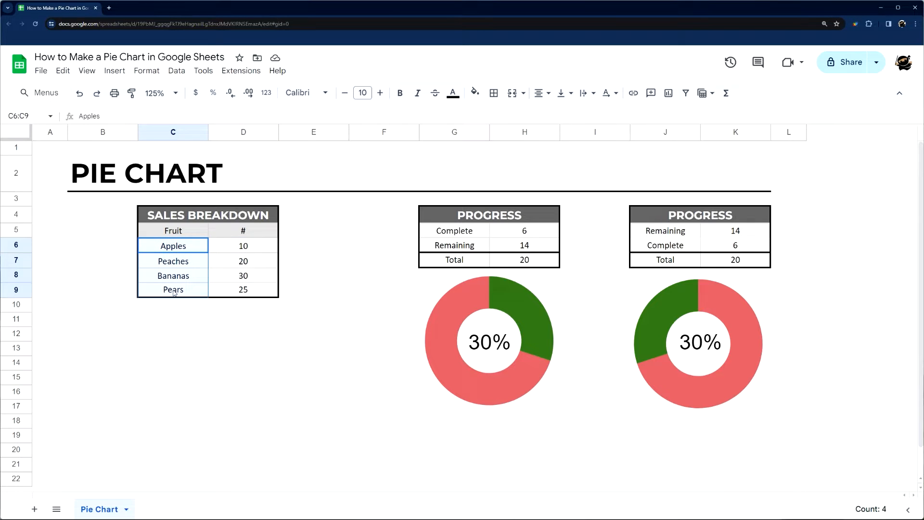
left_click(243, 246)
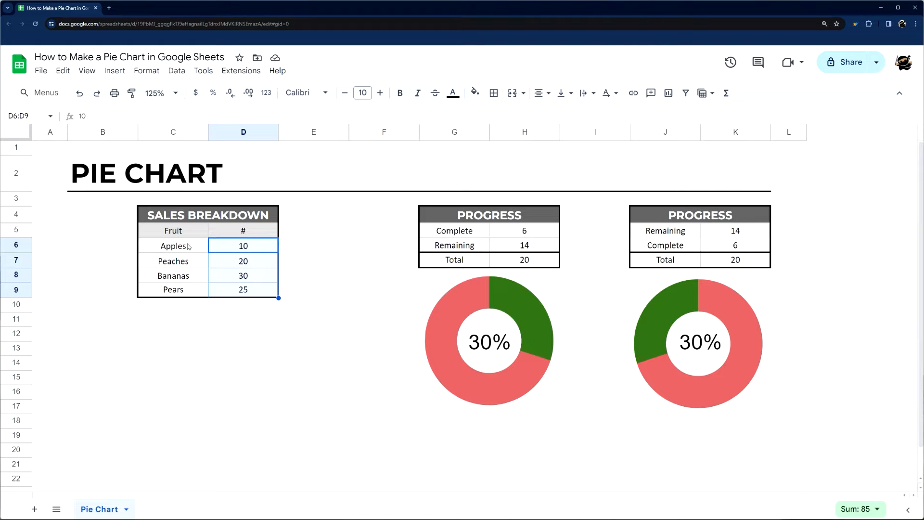
left_click(172, 245)
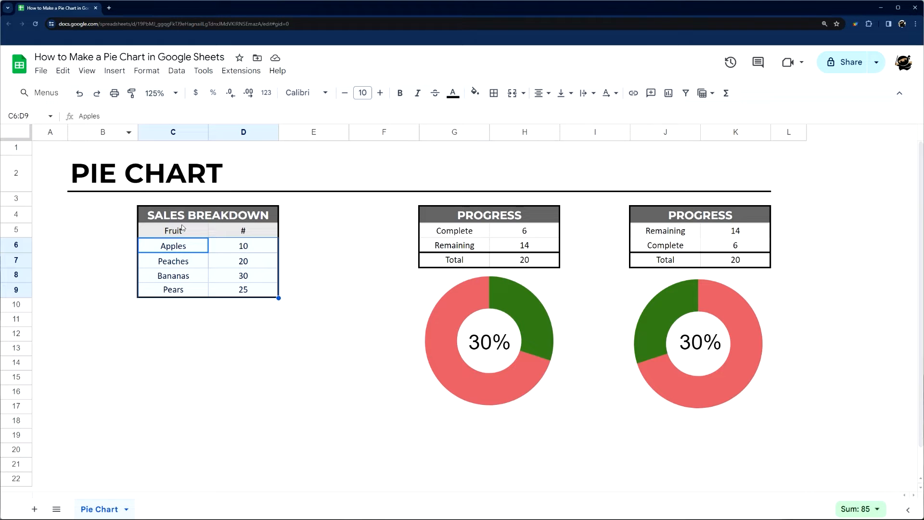
left_click(115, 71)
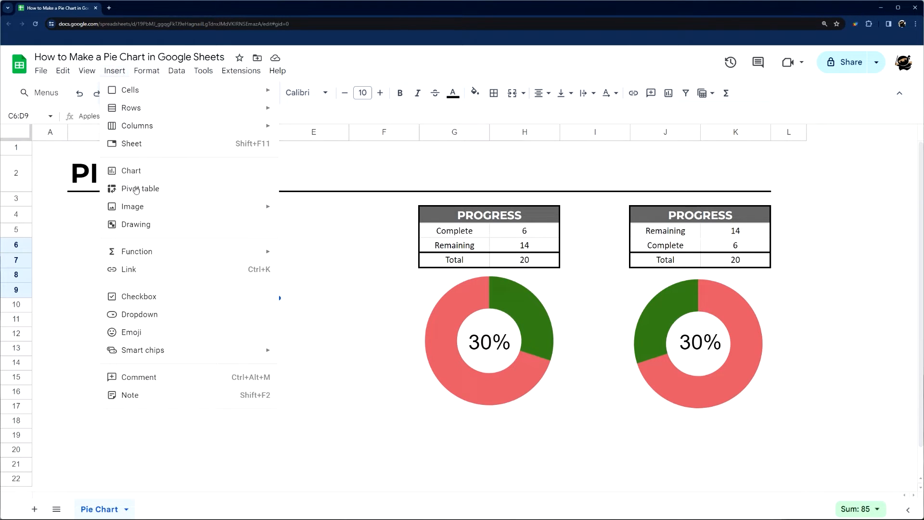
left_click(131, 170)
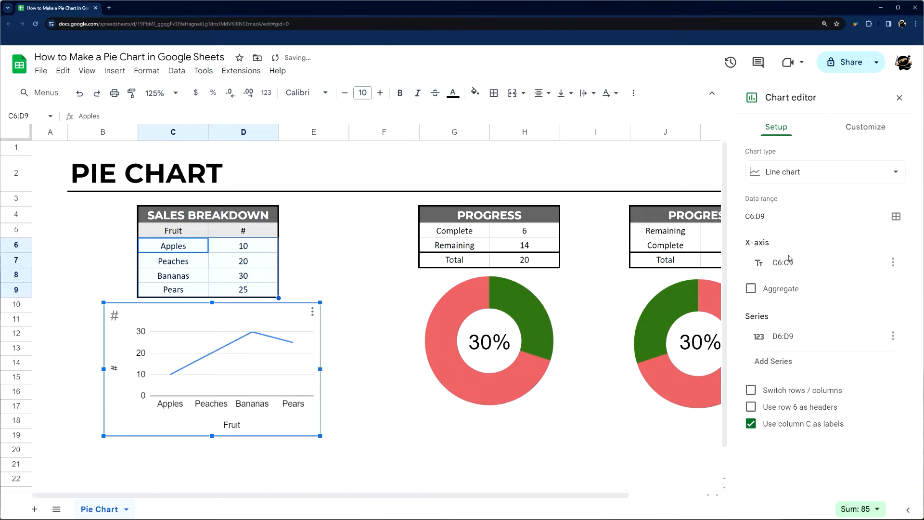
Step: Change the fruit chart's type from Combo to Pie chart with labelled percentage slices
left_click(822, 172)
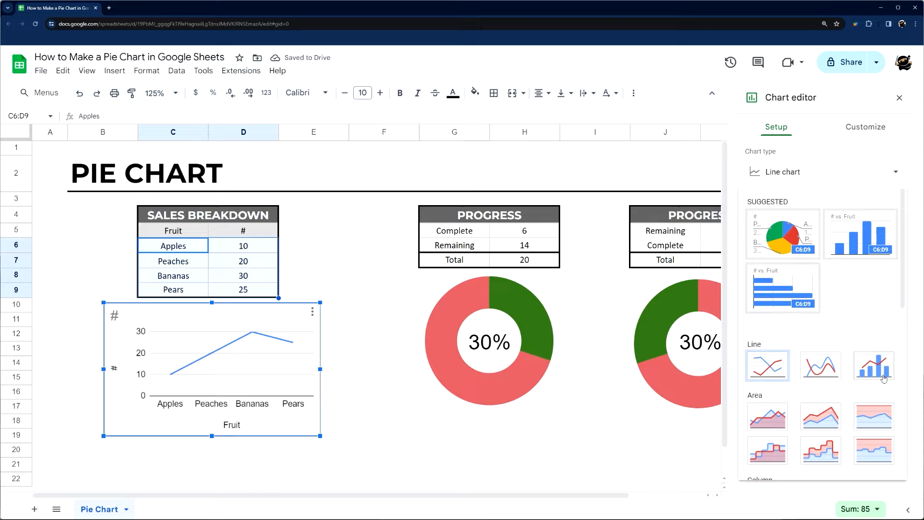
left_click(872, 365)
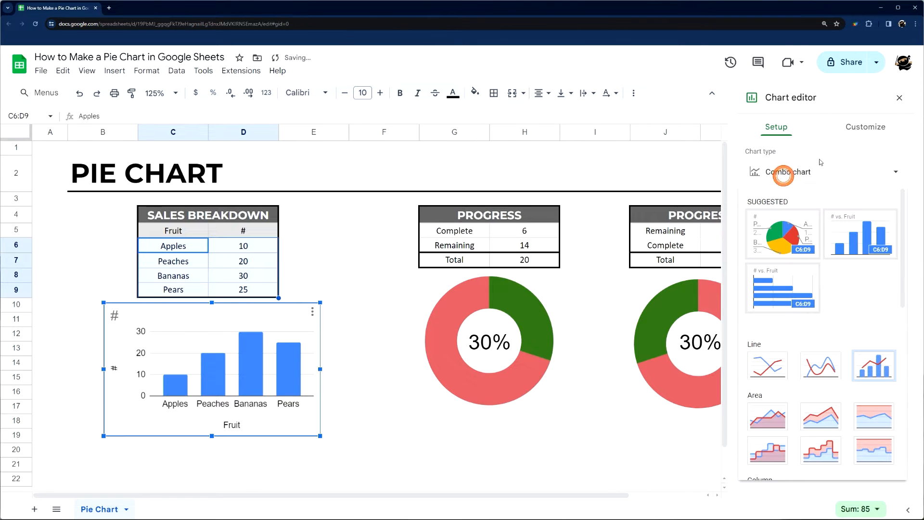
left_click(899, 97)
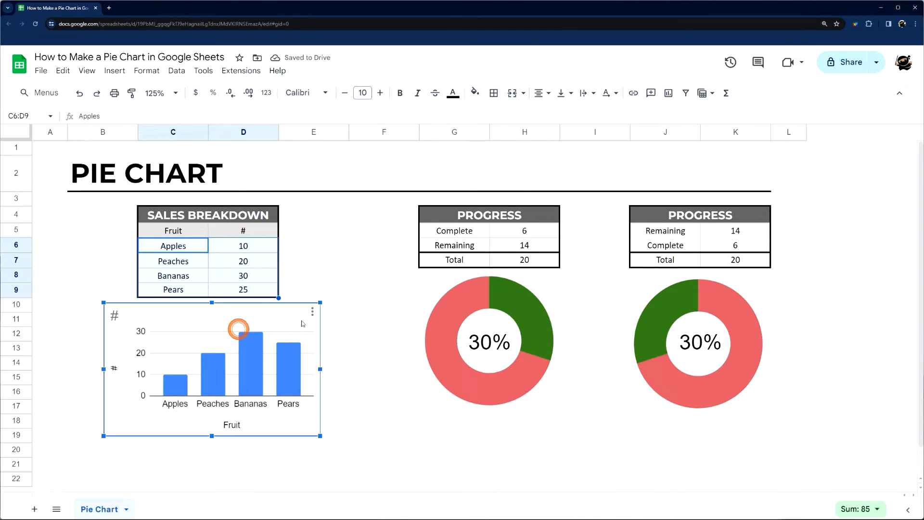
left_click(312, 311)
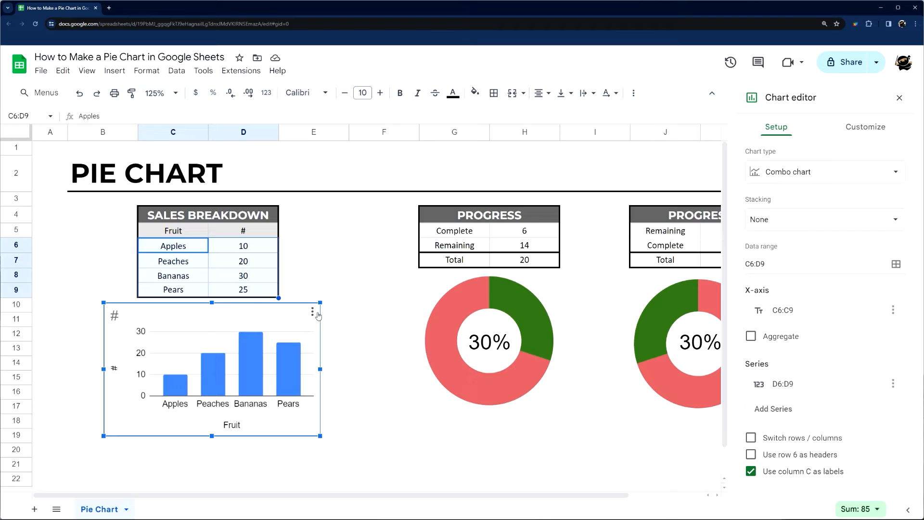
left_click(312, 311)
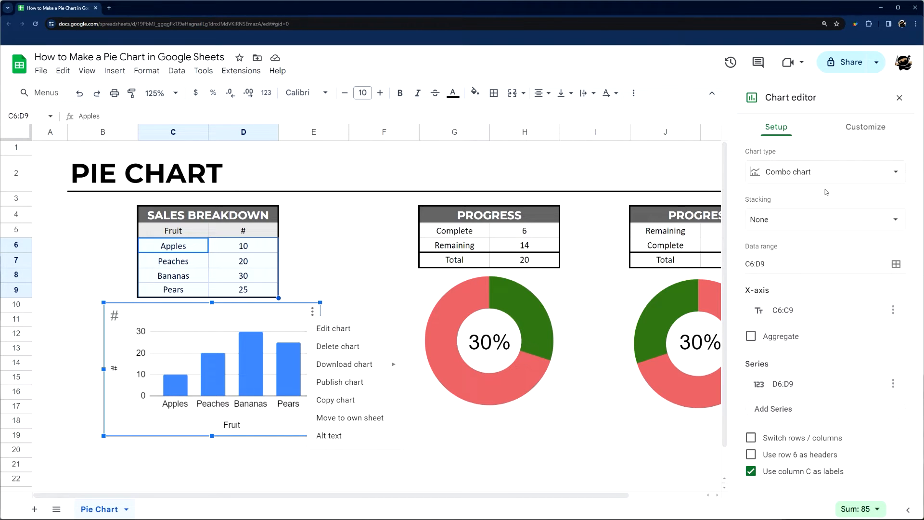
mouse_move(802, 171)
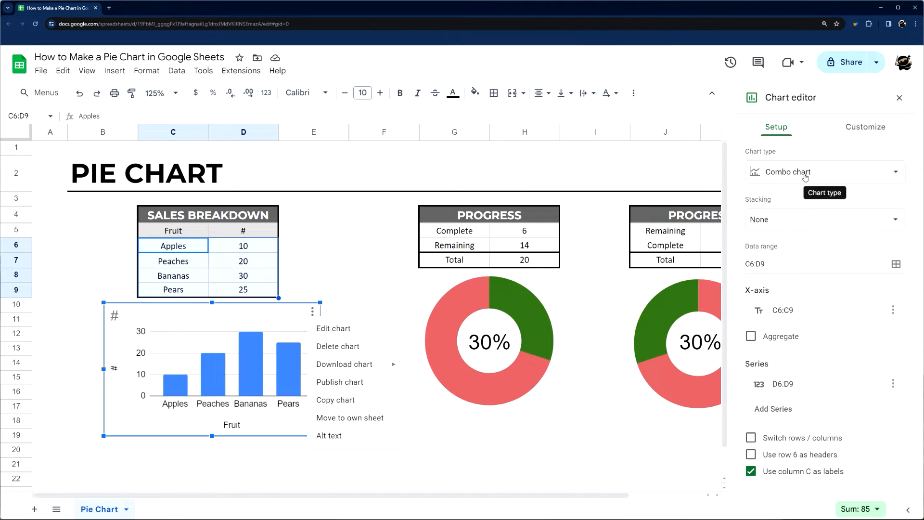
left_click(823, 171)
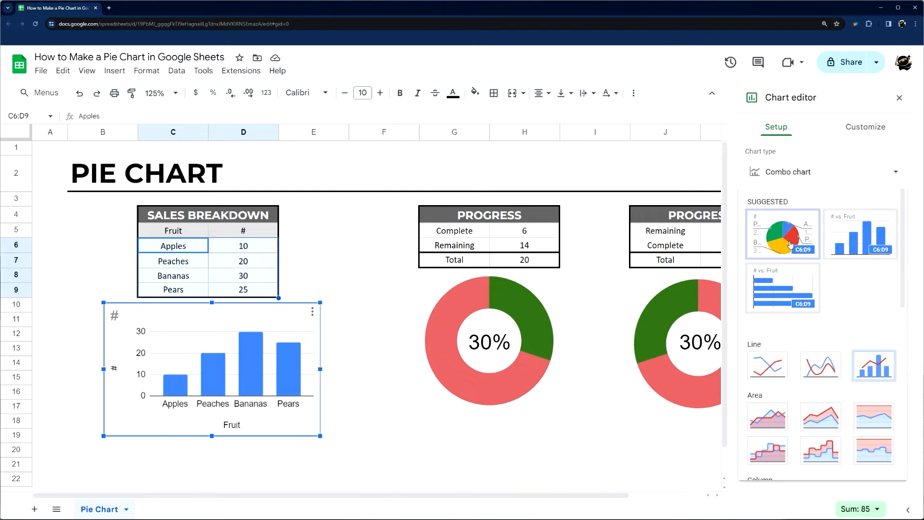
scroll("down", 3)
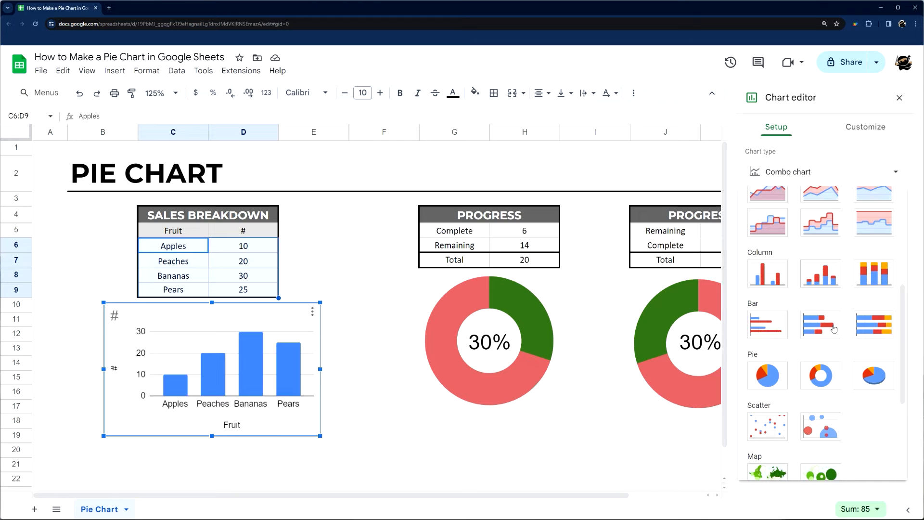
left_click(767, 375)
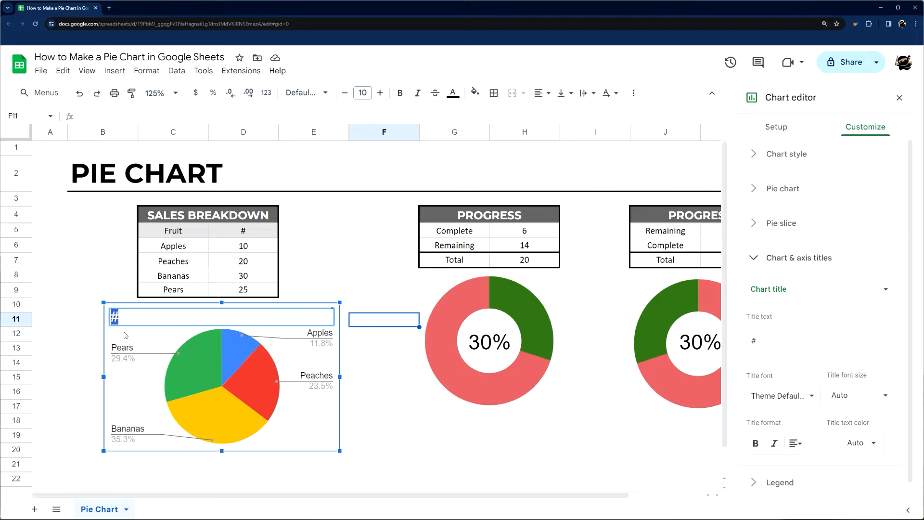
Step: Set the chart title to FRUIT BREAKDOWN in bold Verdana
type("FRUIT")
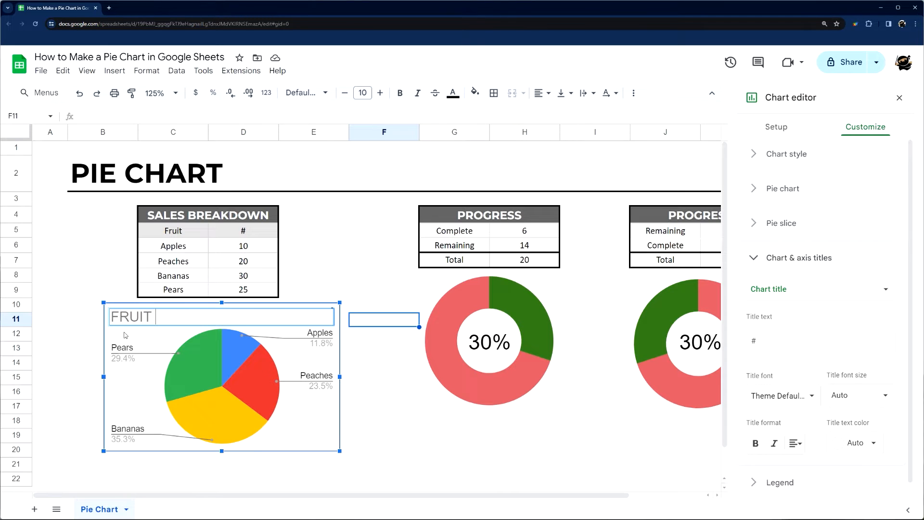
type("BREAKDOWN")
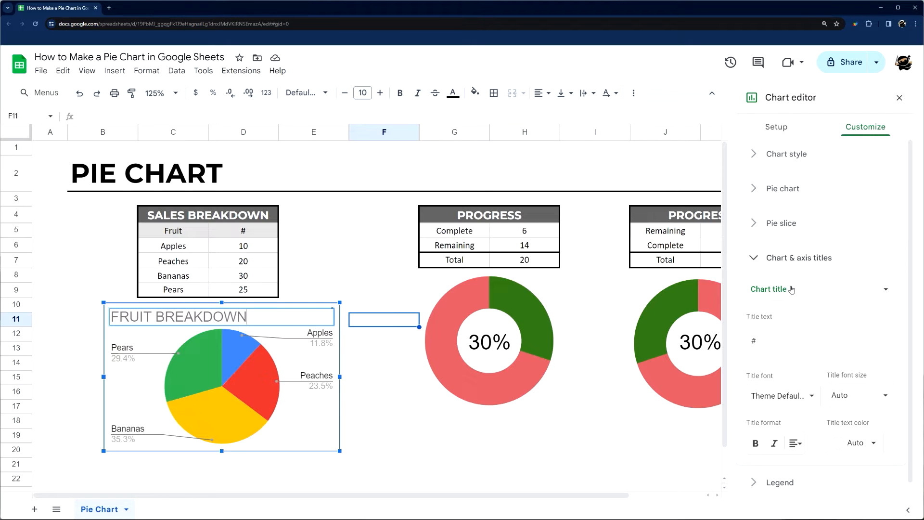
left_click(858, 443)
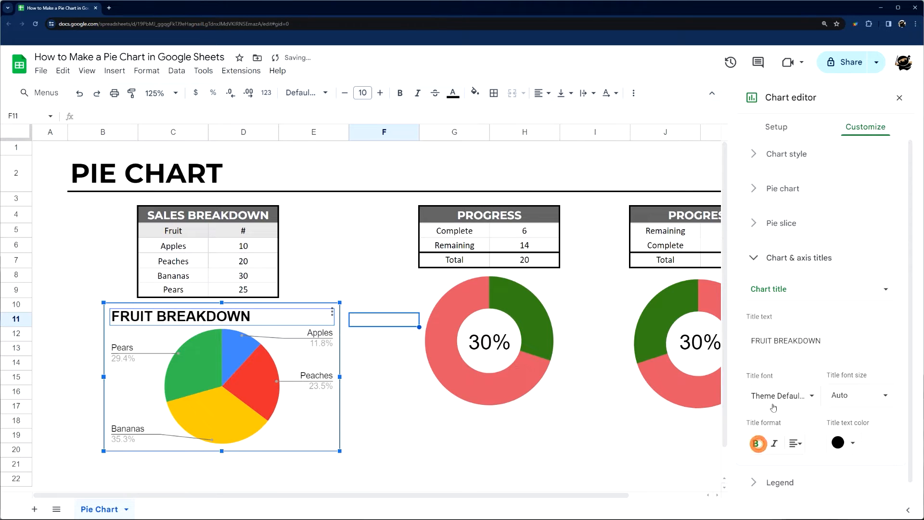
left_click(780, 395)
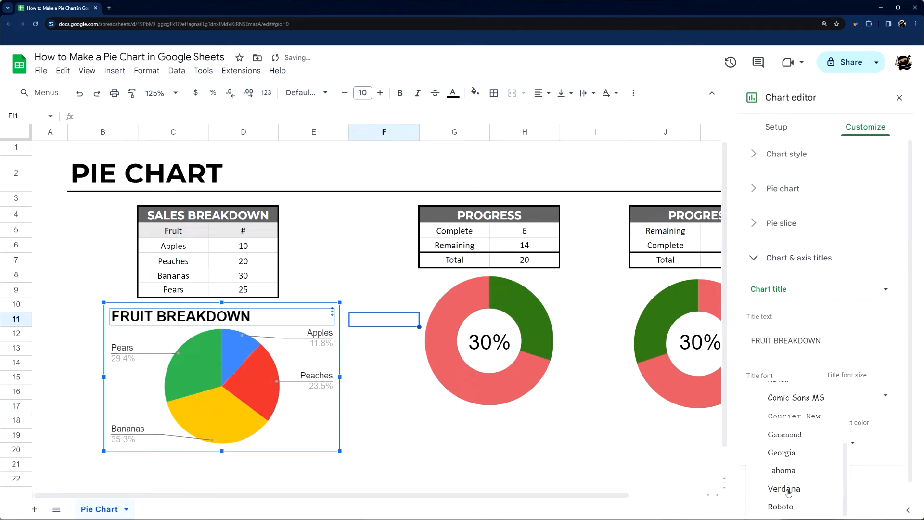
left_click(783, 488)
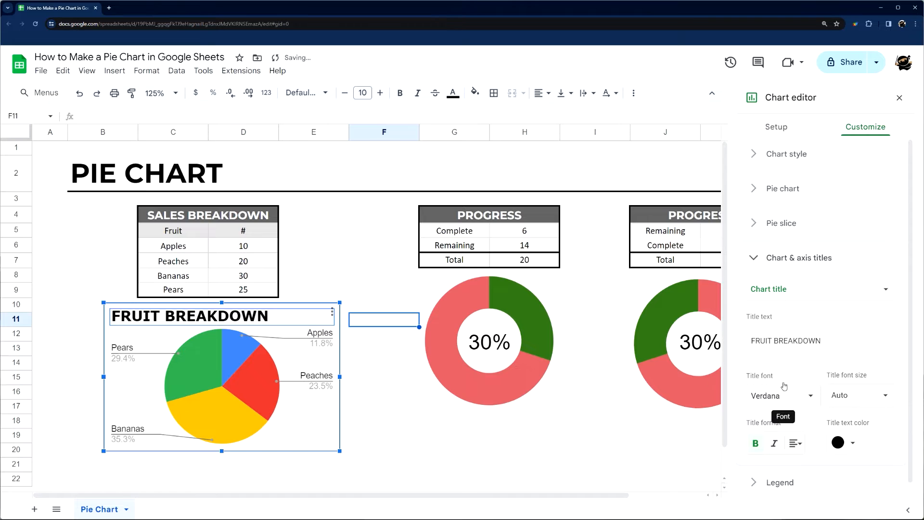
Step: Try a light orange Pears slice, revert it to green, and close the chart editor
left_click(234, 365)
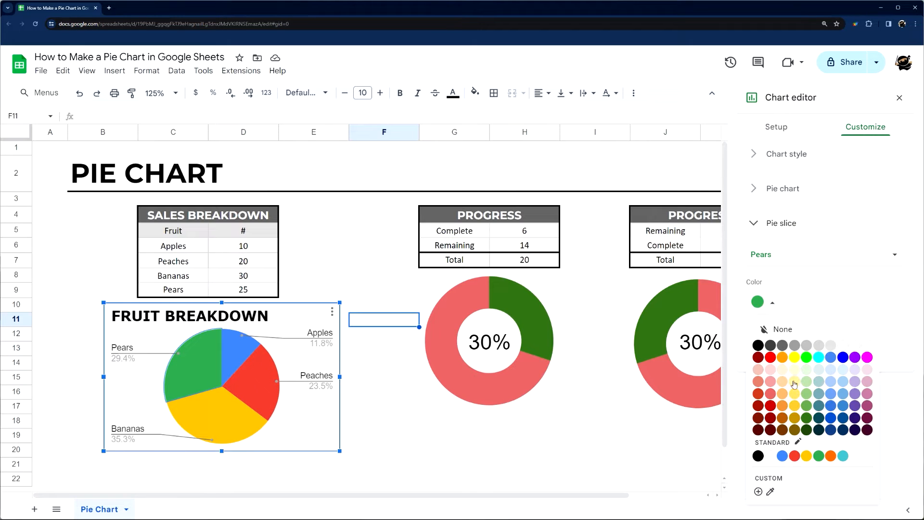
left_click(782, 381)
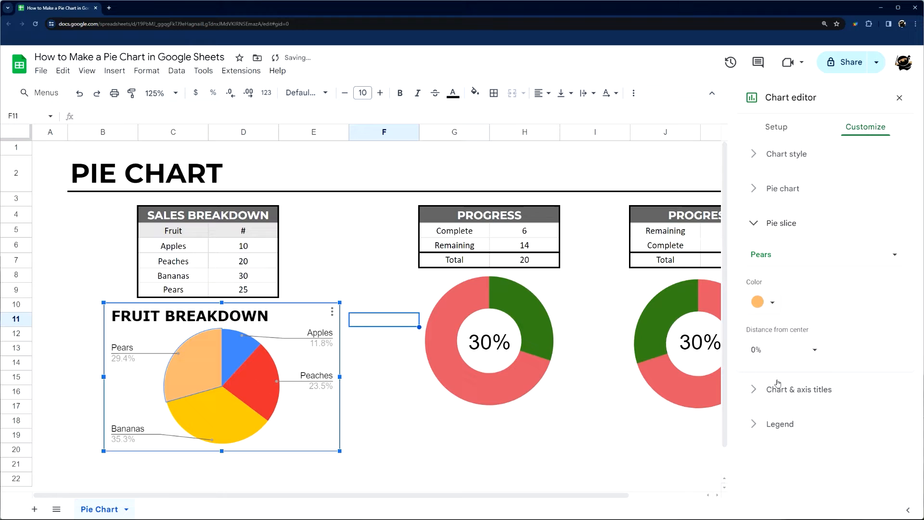
left_click(758, 301)
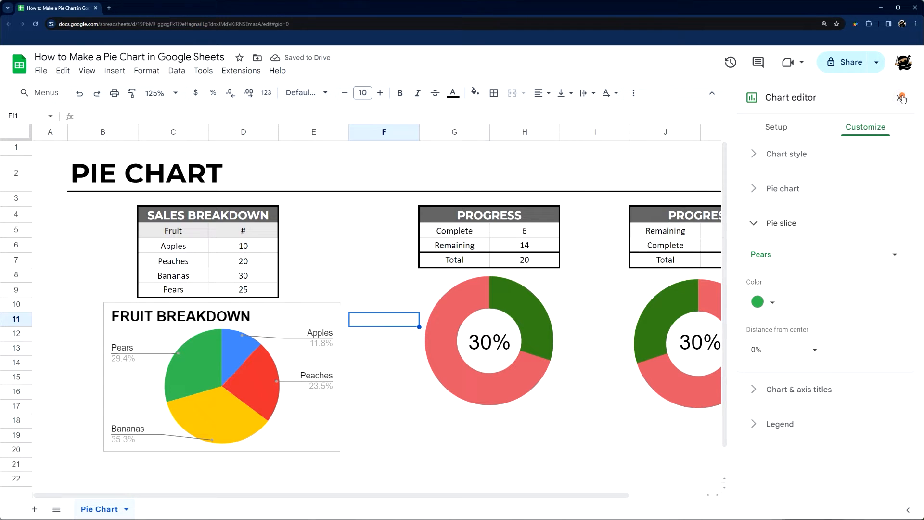
left_click(903, 97)
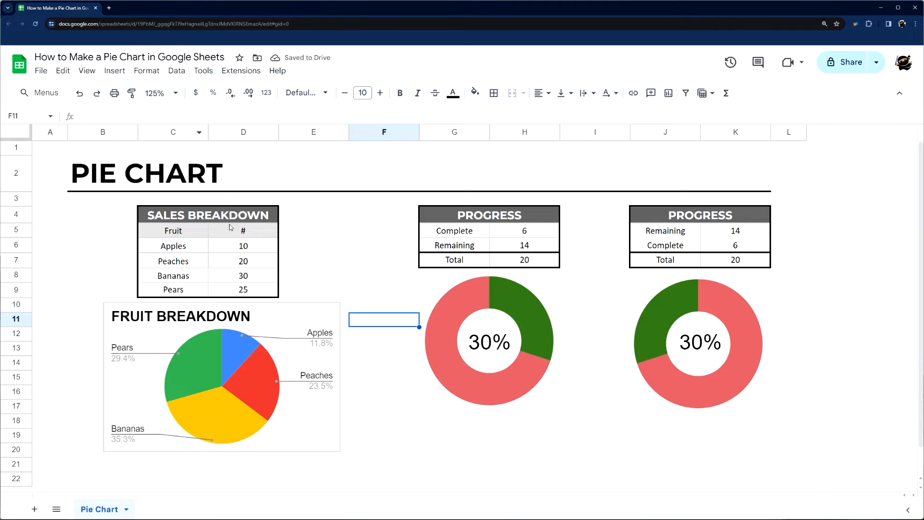
Step: Preview the Streamline and Paradigm themes, then apply the Cozy theme
left_click(147, 71)
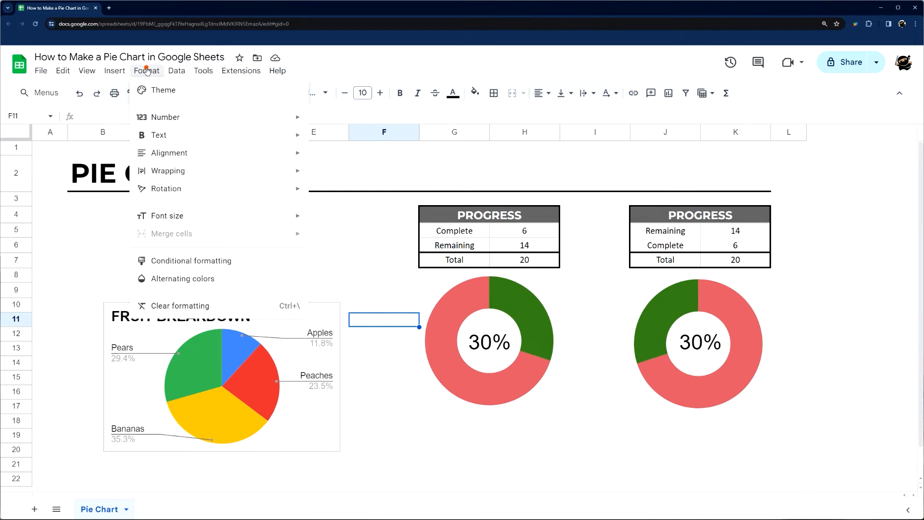
left_click(163, 90)
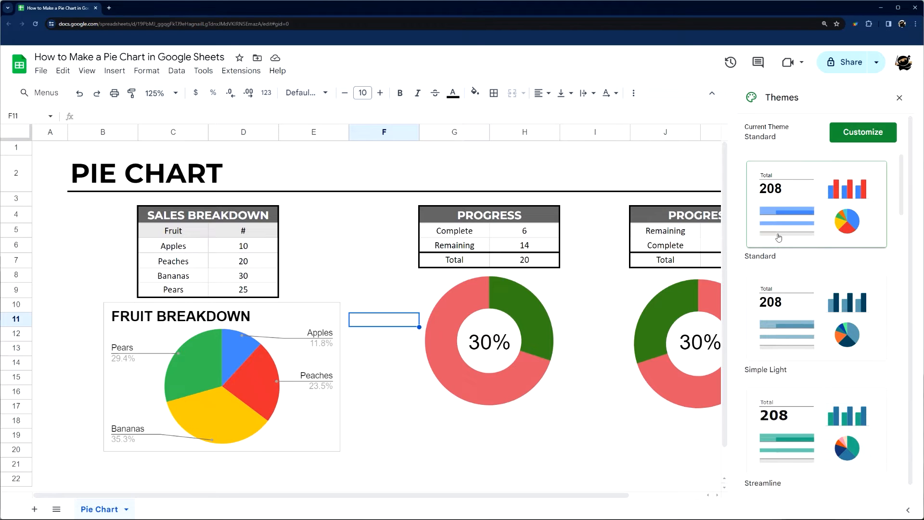
mouse_move(181, 368)
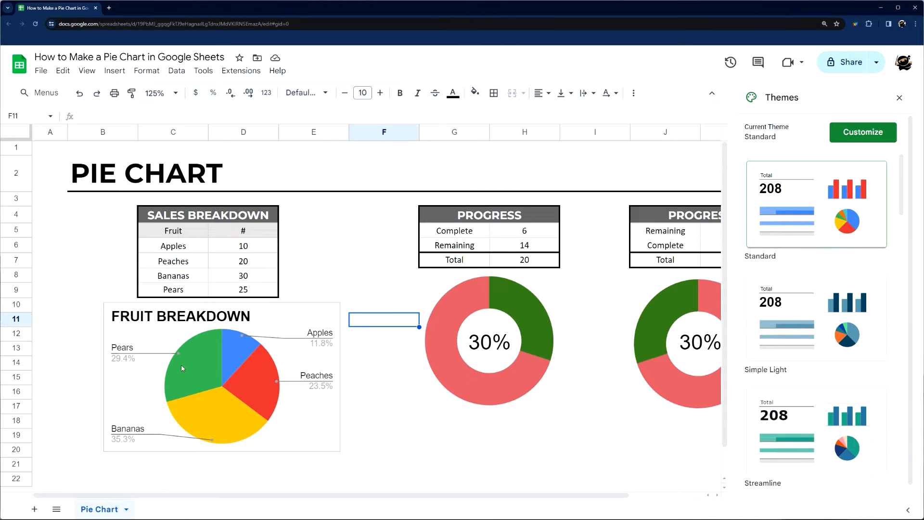
mouse_move(815, 249)
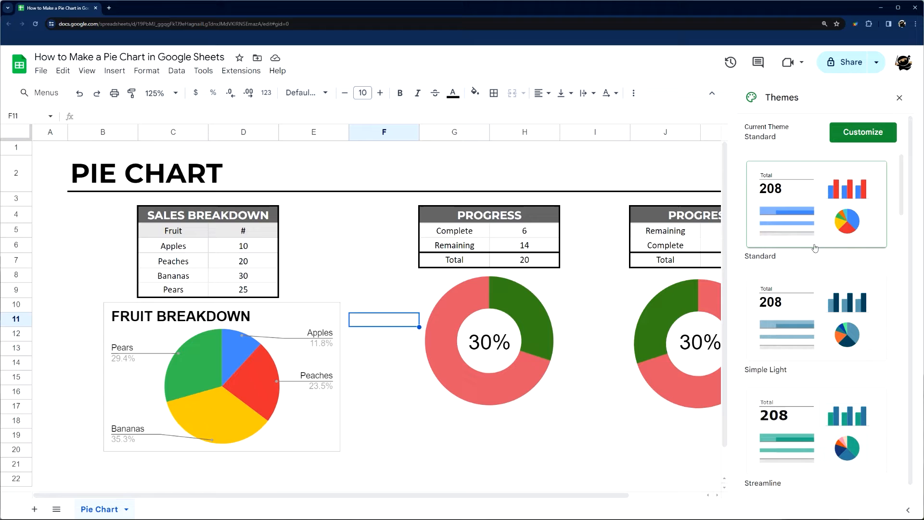
mouse_move(517, 352)
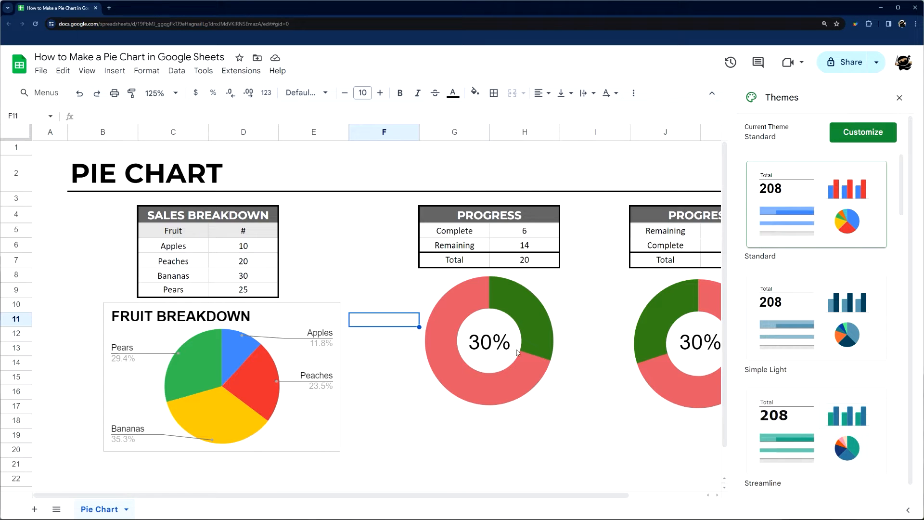
mouse_move(802, 204)
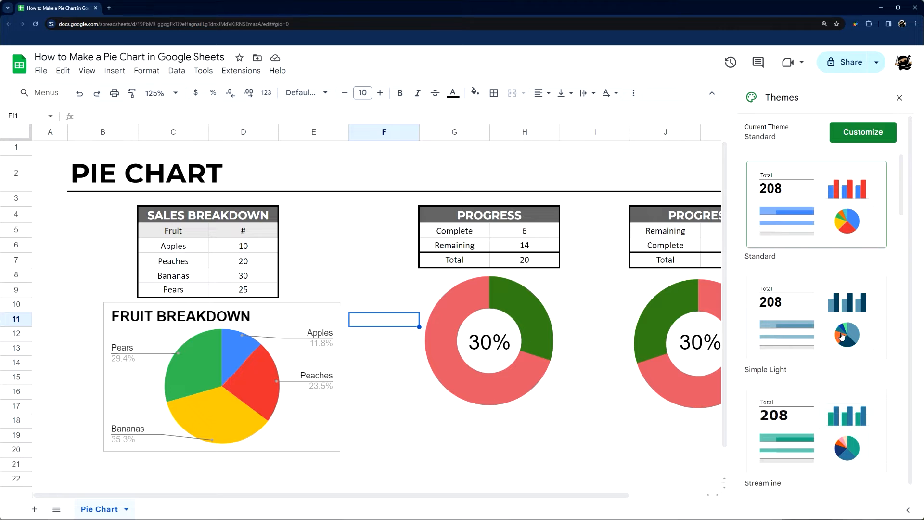
left_click(816, 431)
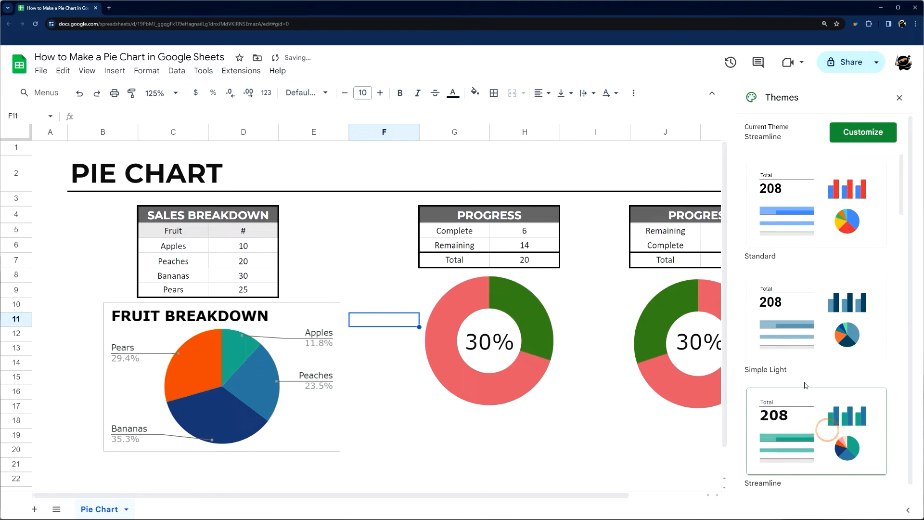
scroll("down", 3)
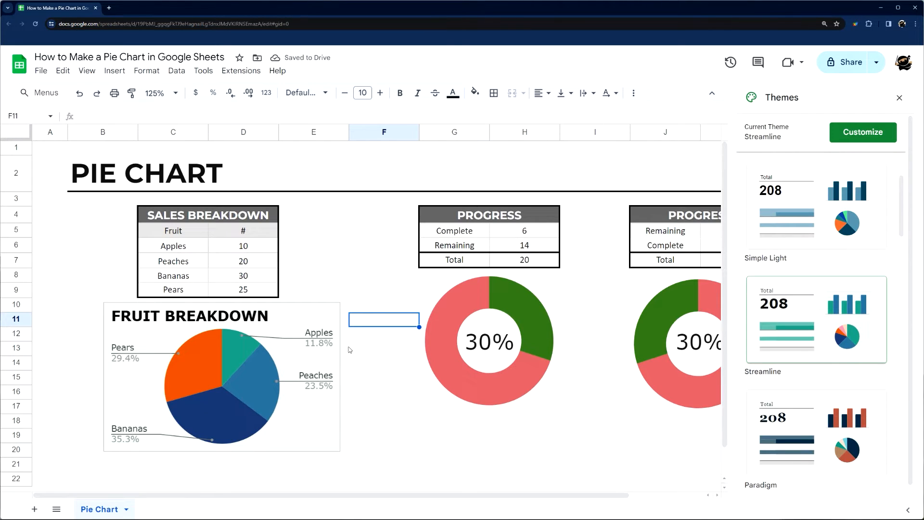
left_click(815, 358)
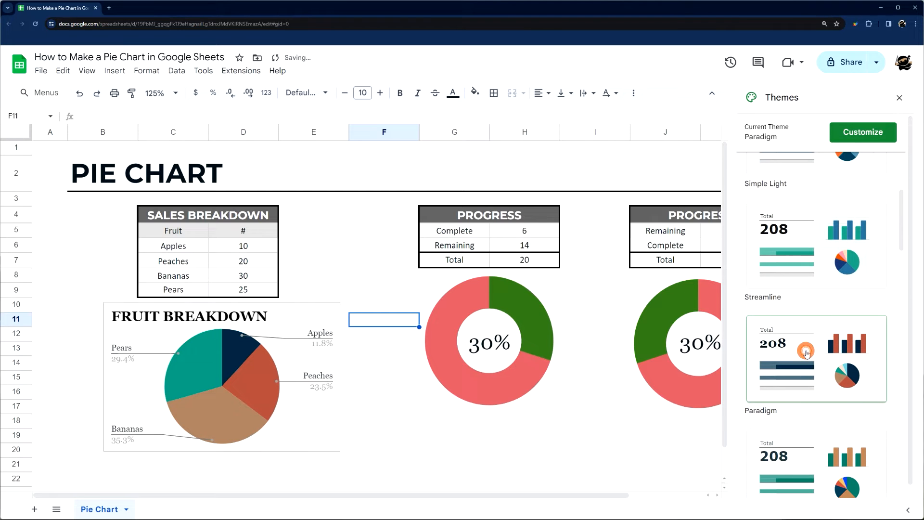
scroll("down", 3)
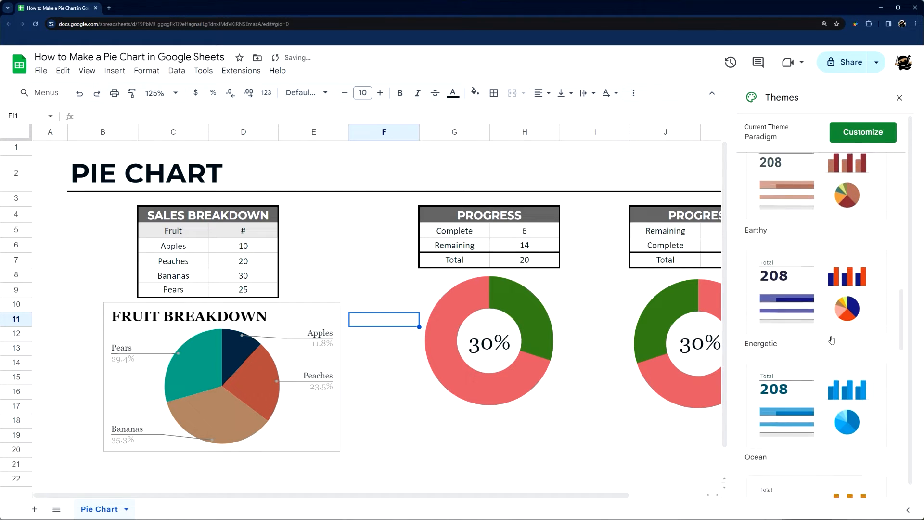
left_click(814, 257)
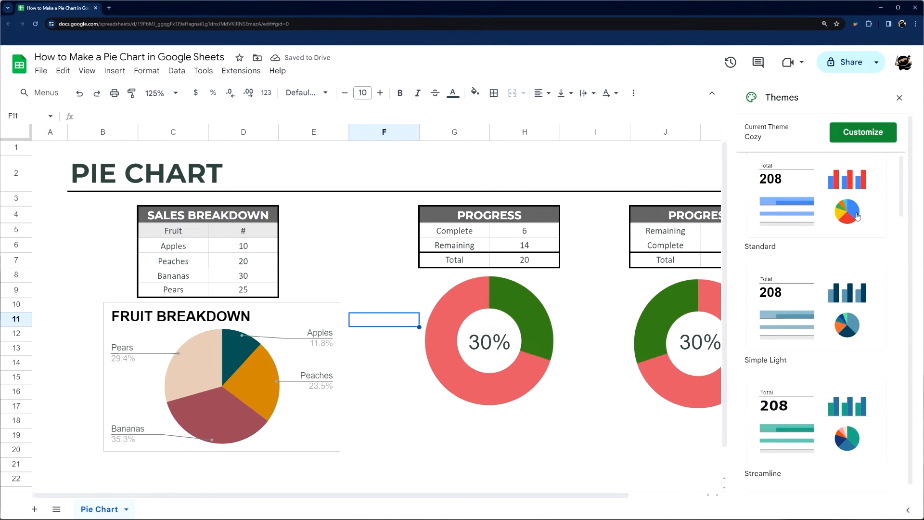
Step: Close the themes panel and select the fruit pie chart
left_click(899, 98)
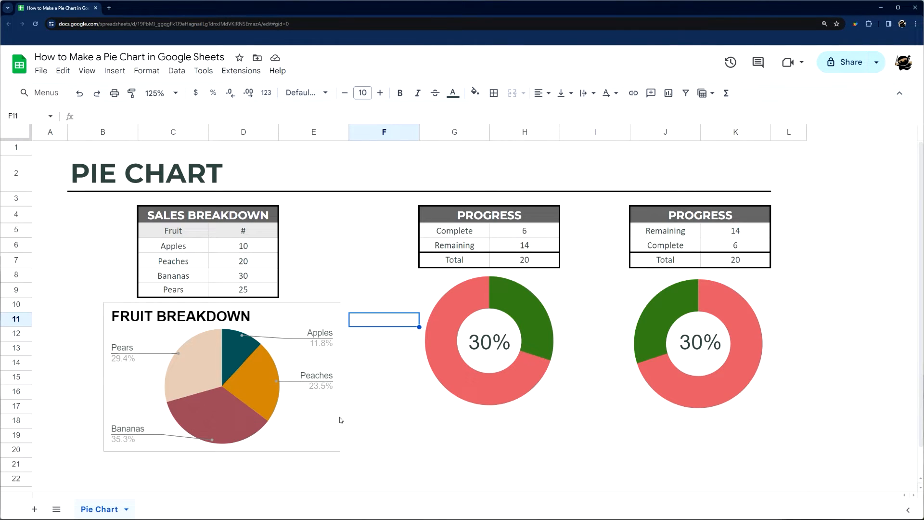
left_click(221, 383)
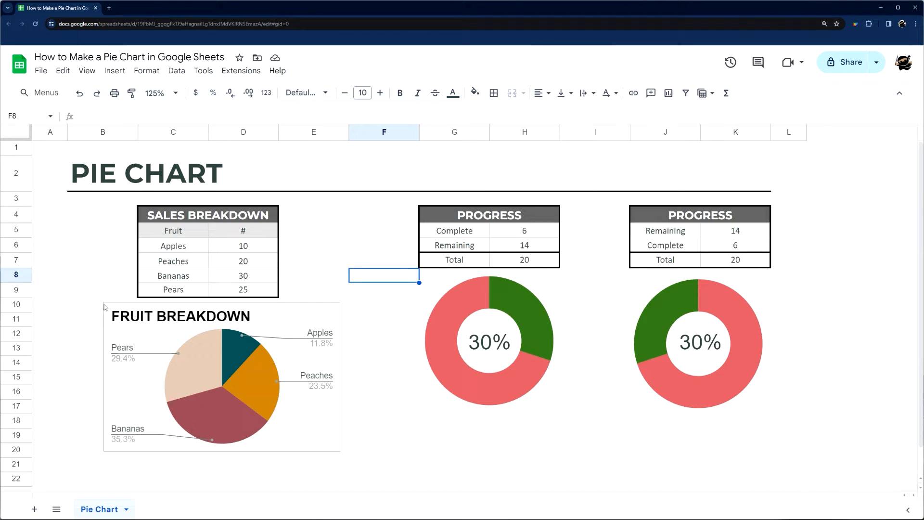
Step: Set the pie chart's background colour to None in Chart style, then reopen its editor
double_click(220, 383)
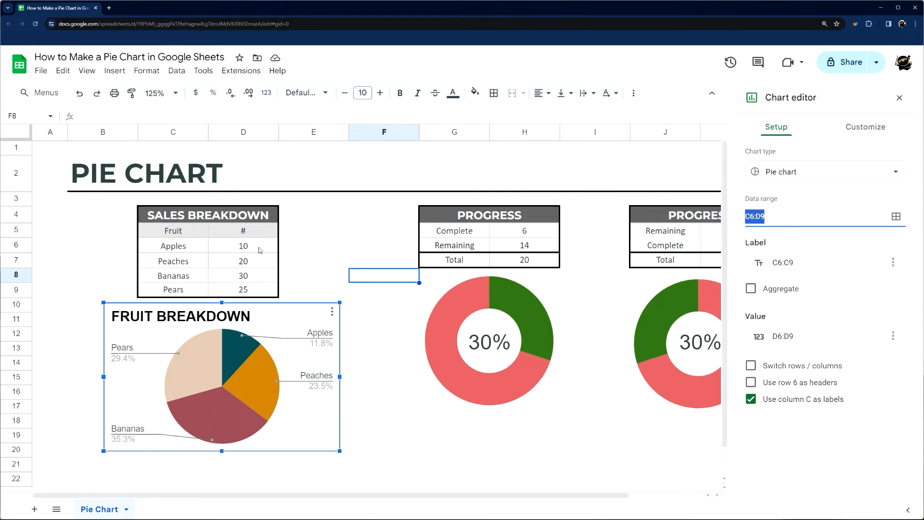
mouse_move(491, 233)
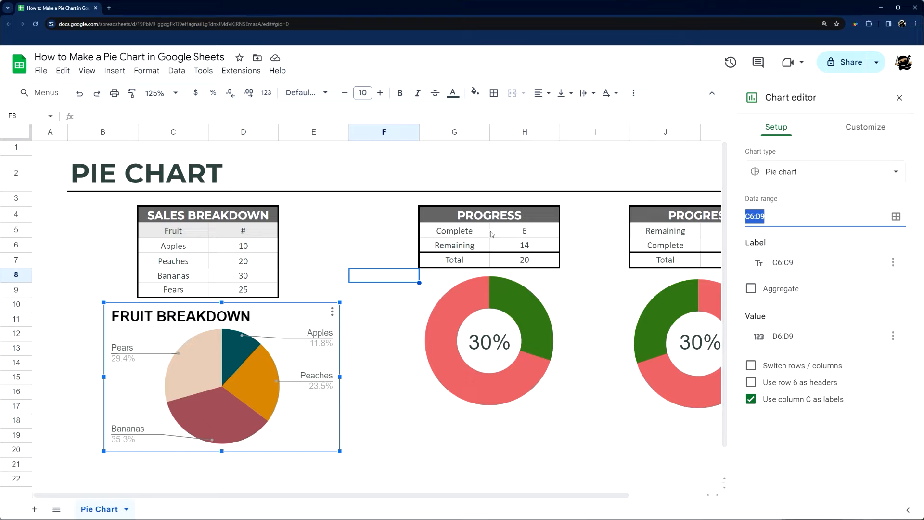
left_click(865, 126)
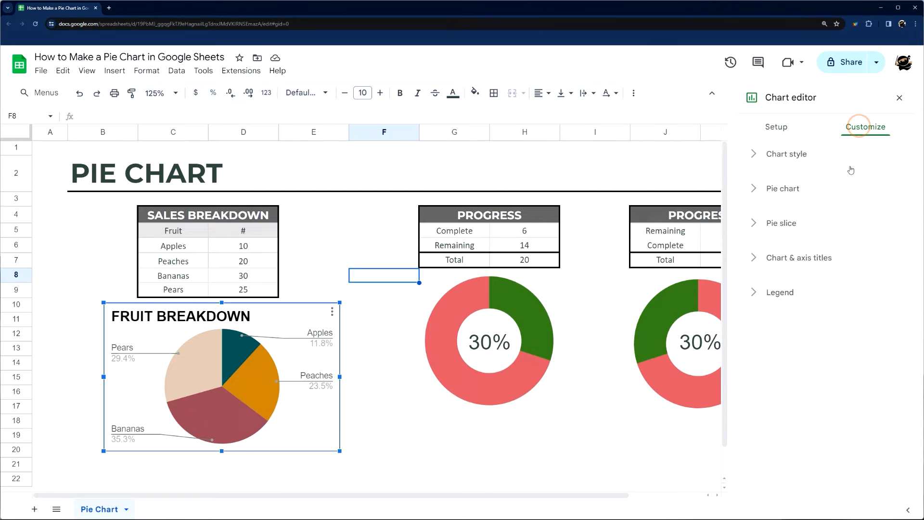
left_click(786, 154)
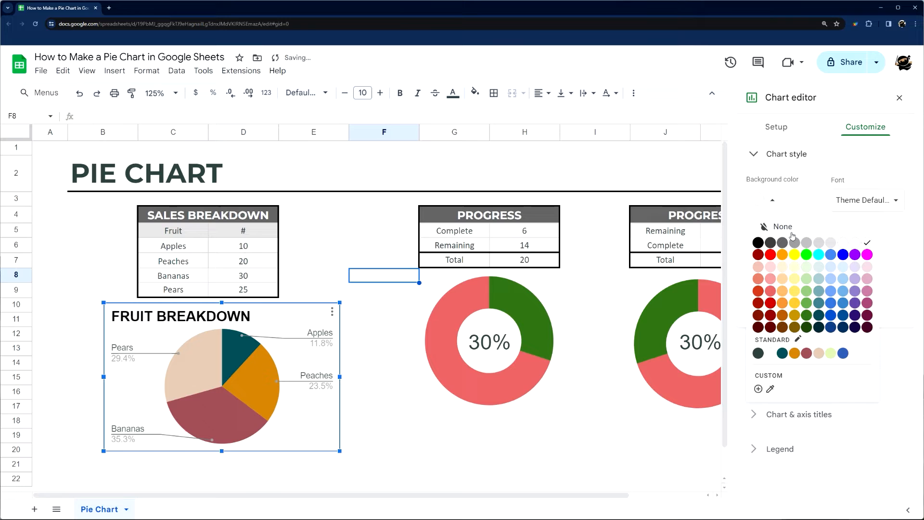
left_click(782, 226)
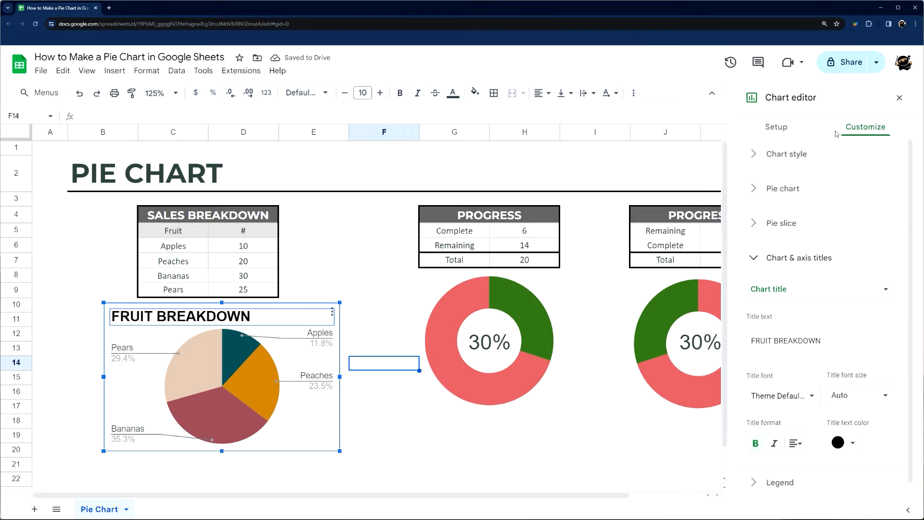
left_click(785, 154)
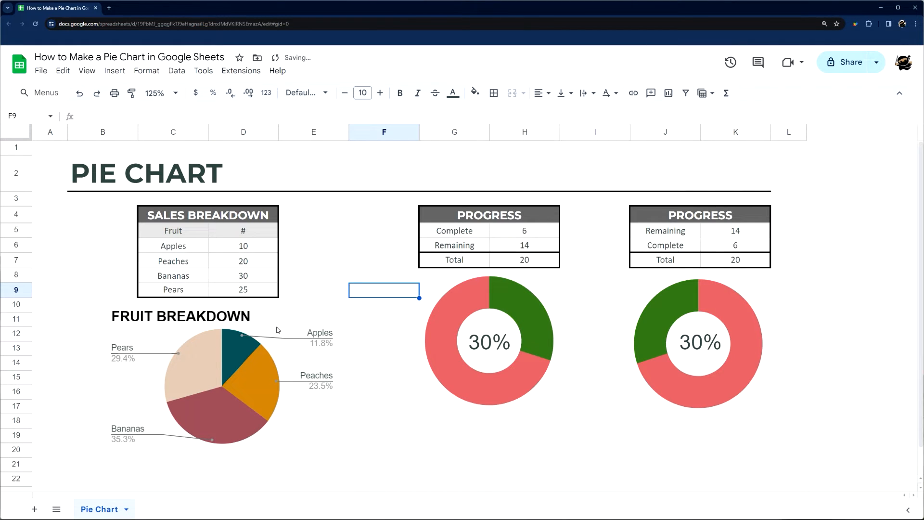
left_click(212, 383)
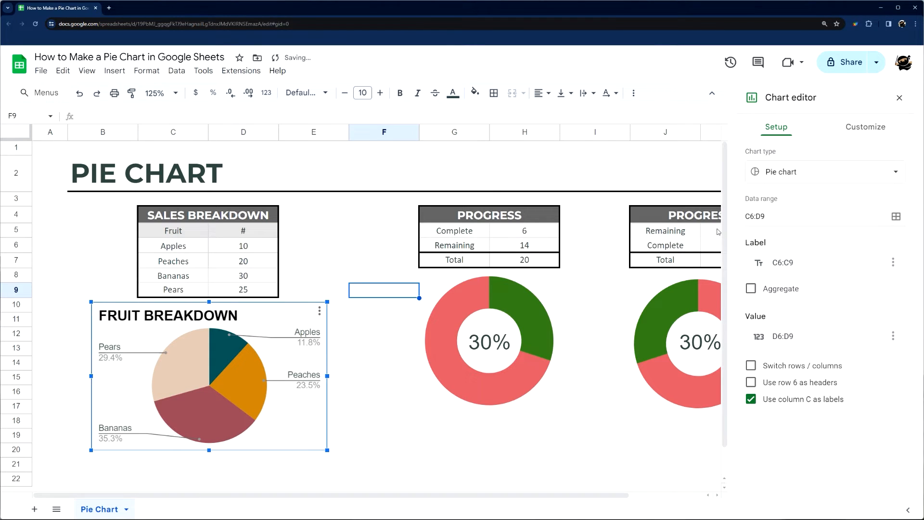
Step: Try donut hole sizes of 25% and 50%, then reset the hole to 0%
left_click(865, 126)
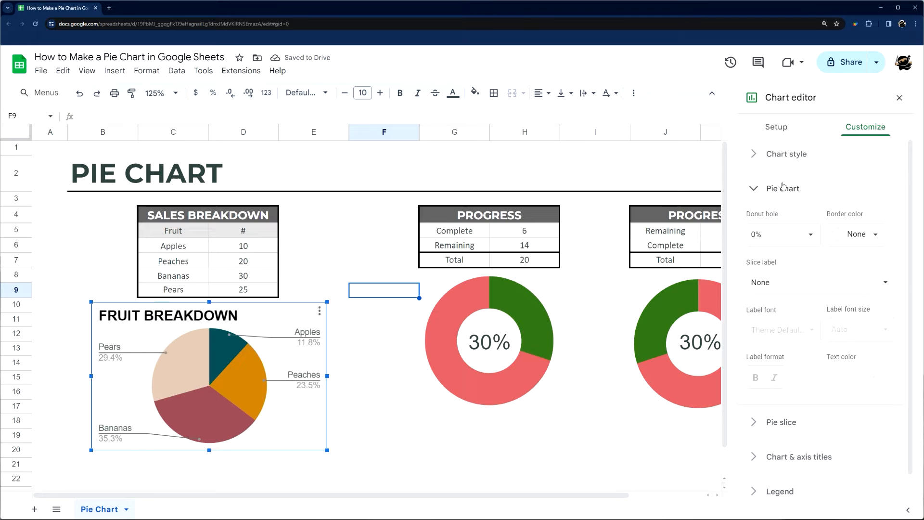
type("25%")
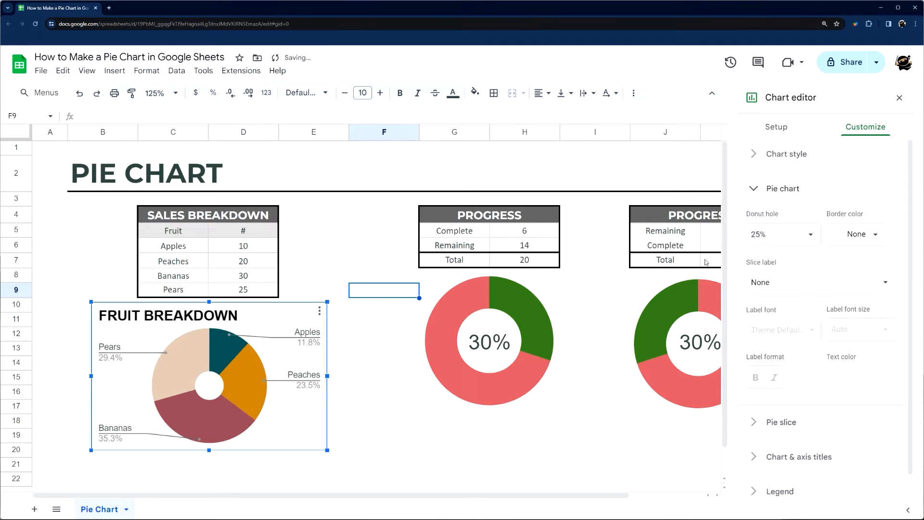
left_click(778, 233)
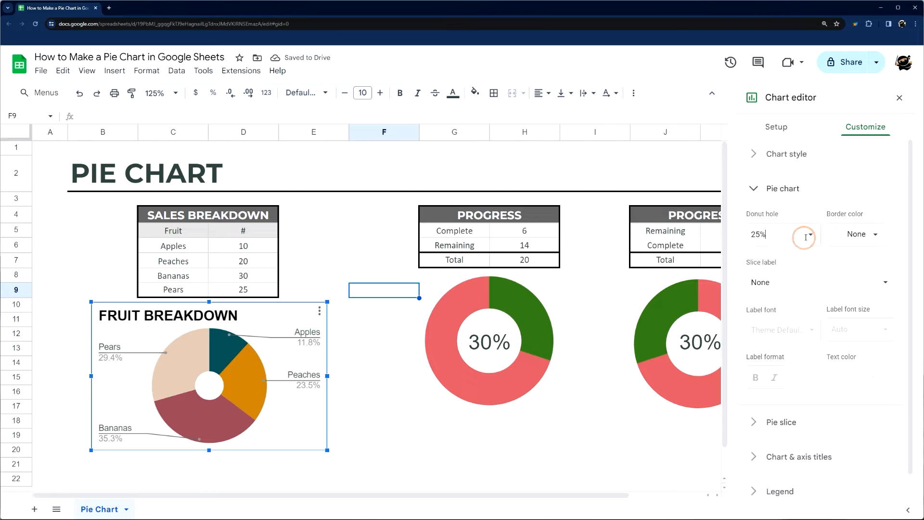
type("50%")
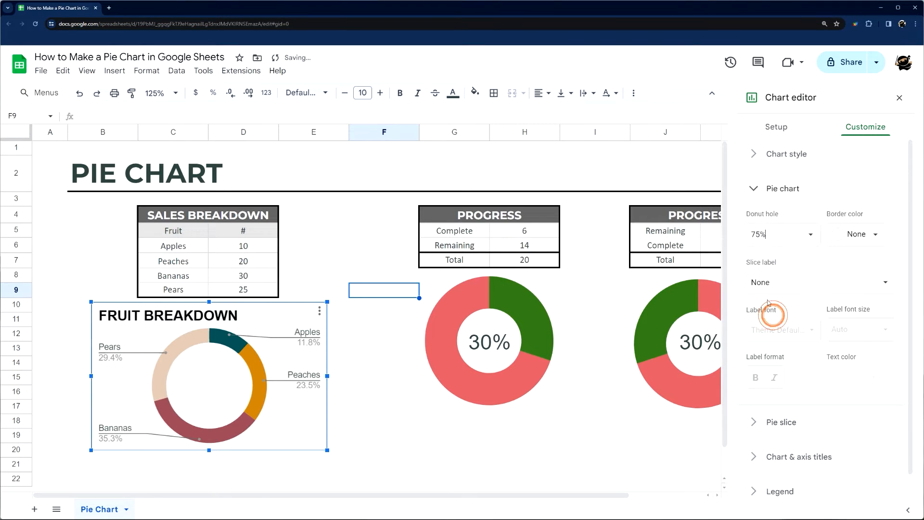
type("0%")
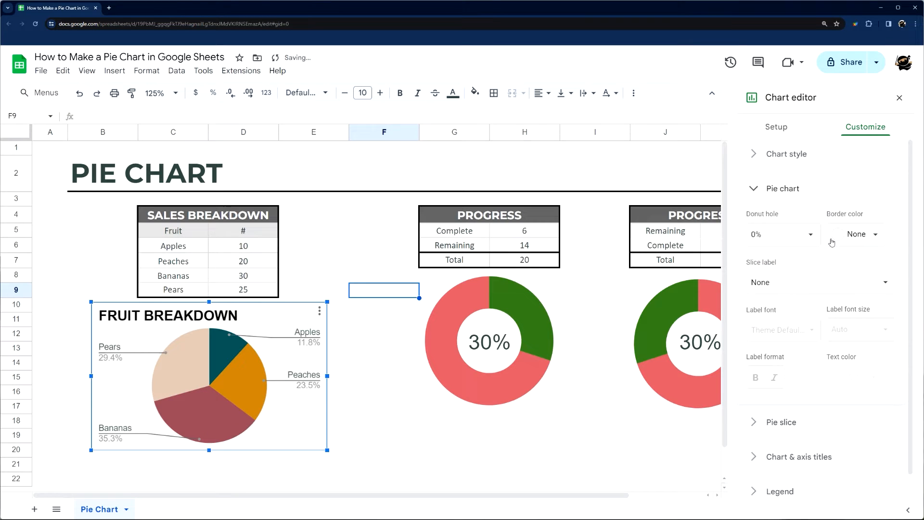
Step: Label the slices with their values in Tahoma text
left_click(859, 234)
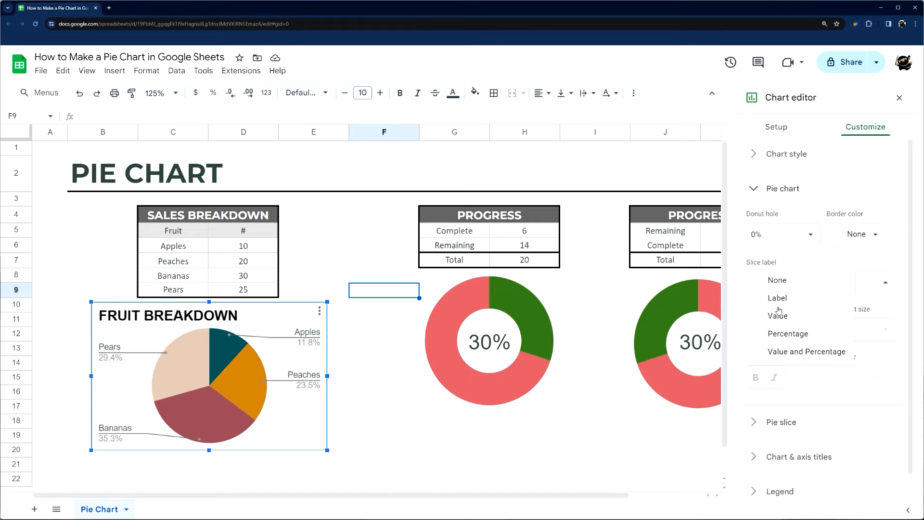
left_click(776, 298)
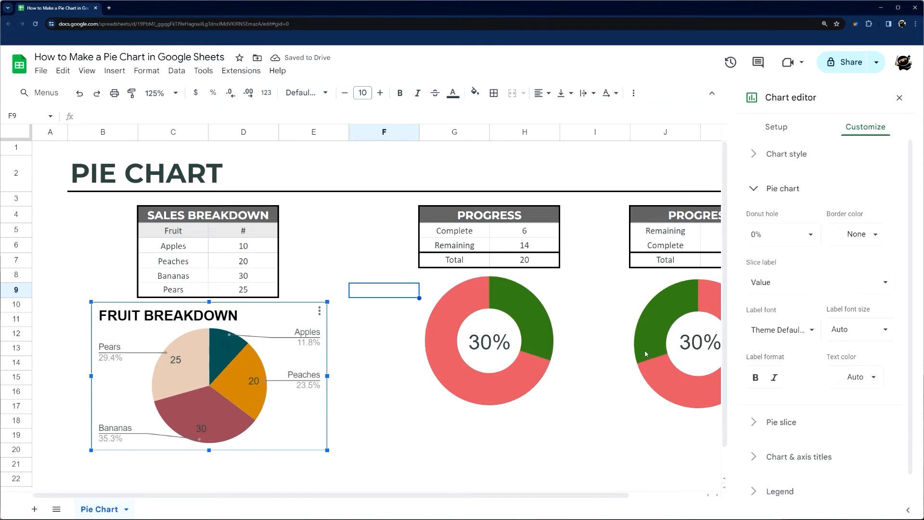
left_click(861, 376)
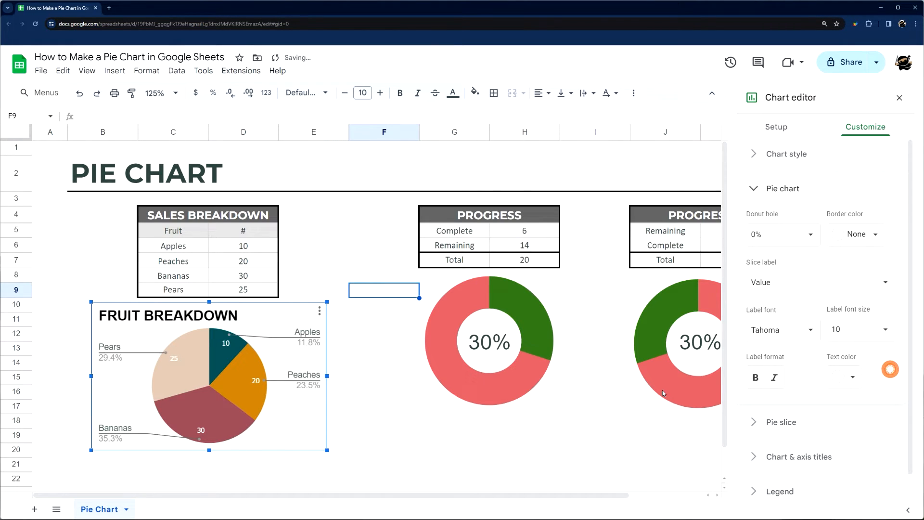
left_click(780, 223)
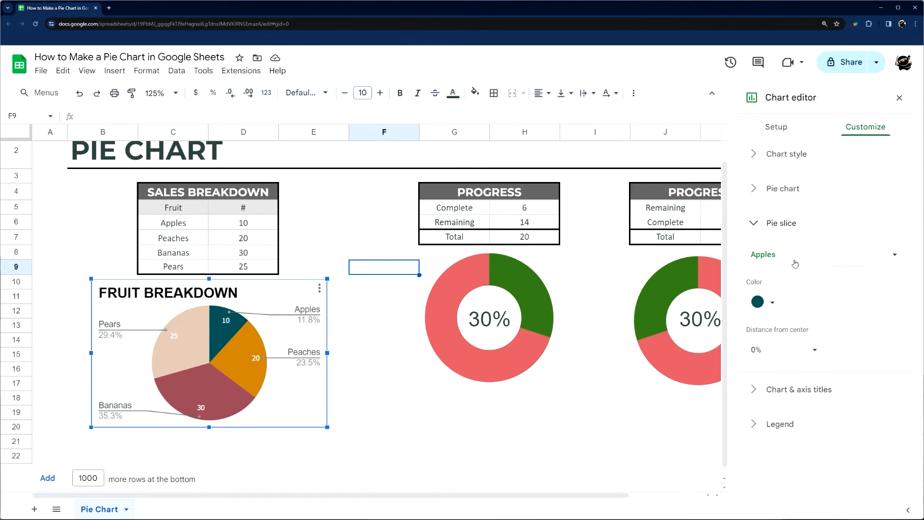
Step: Adjust the Apples slice distance and try legend positions, leaving it on automatic
left_click(784, 349)
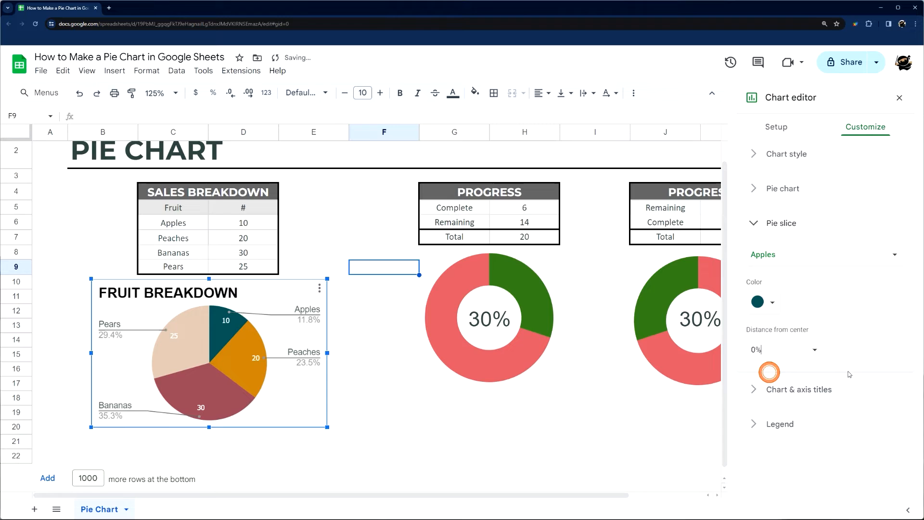
left_click(798, 244)
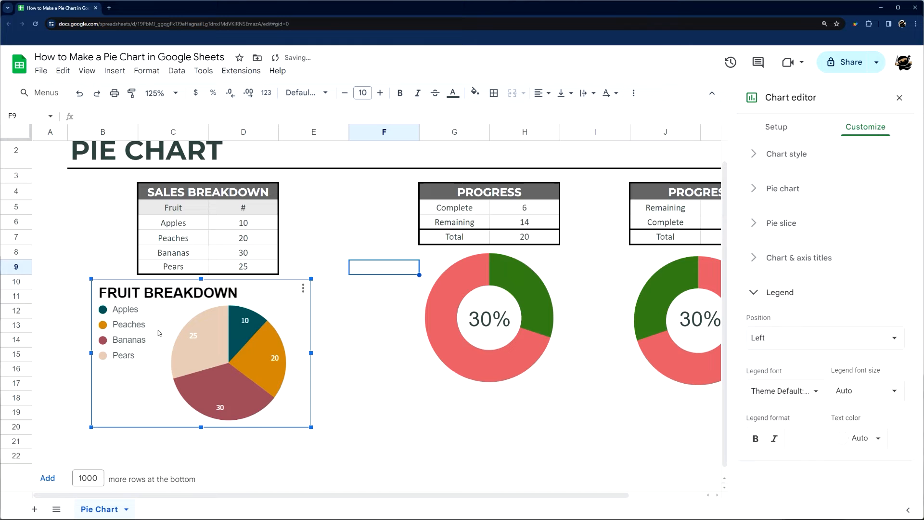
left_click(823, 337)
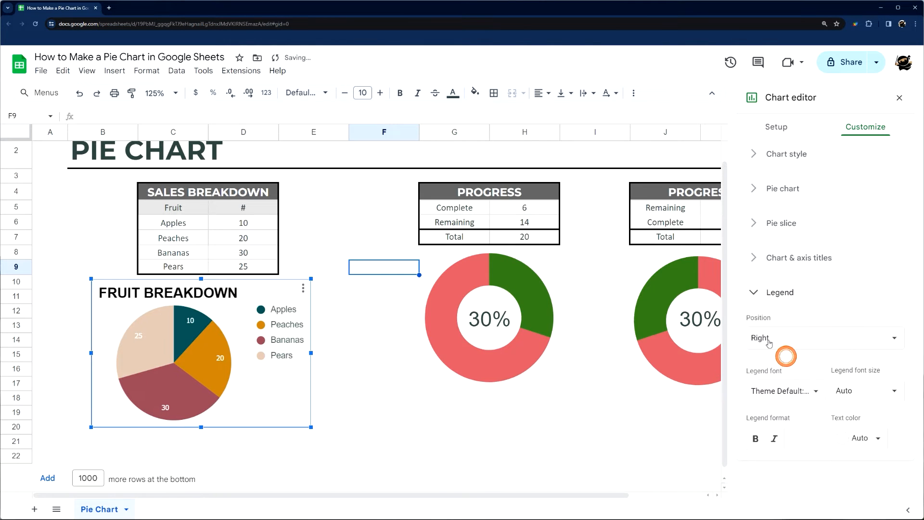
left_click(824, 338)
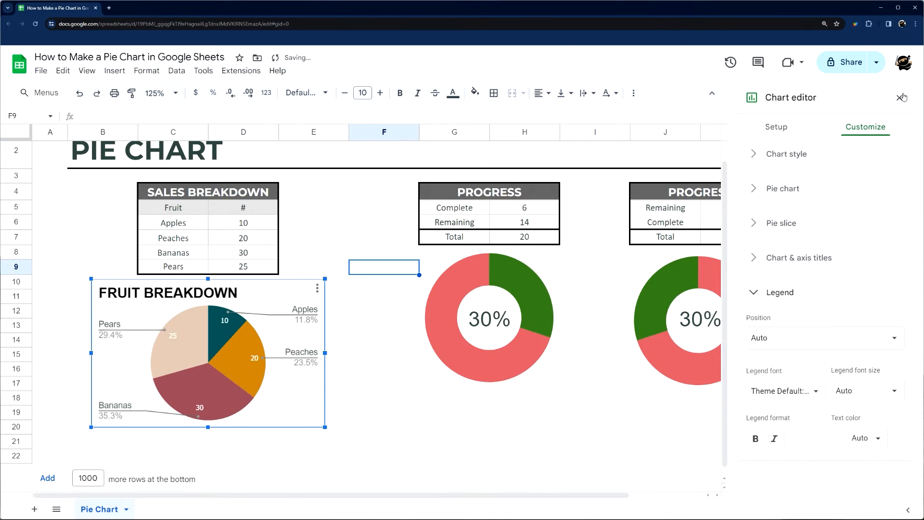
Step: Close the chart editor and drag the first progress donut back over the 30% cell
left_click(902, 97)
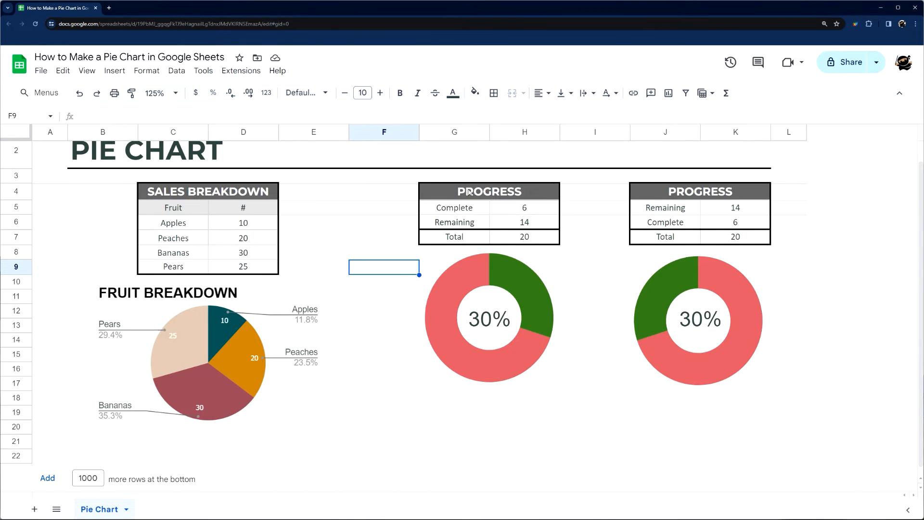
left_click(489, 341)
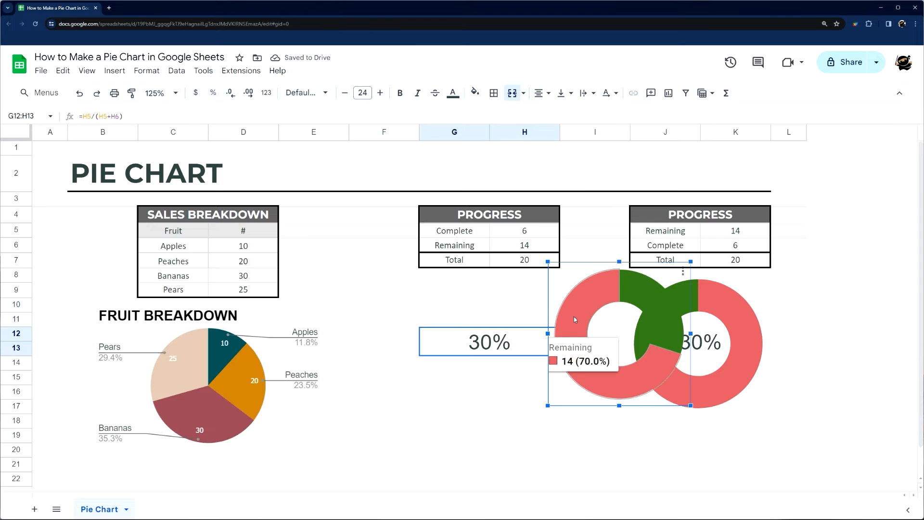
left_click_drag(619, 339, 489, 342)
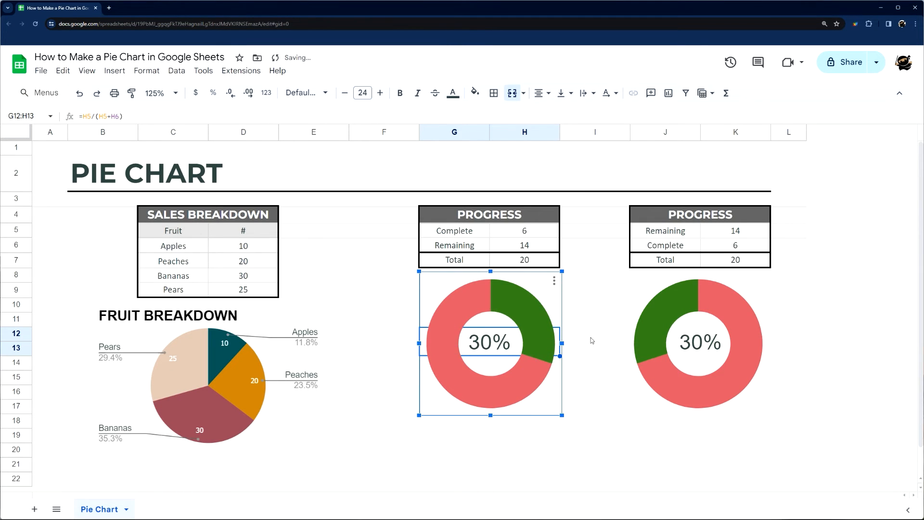
left_click(454, 132)
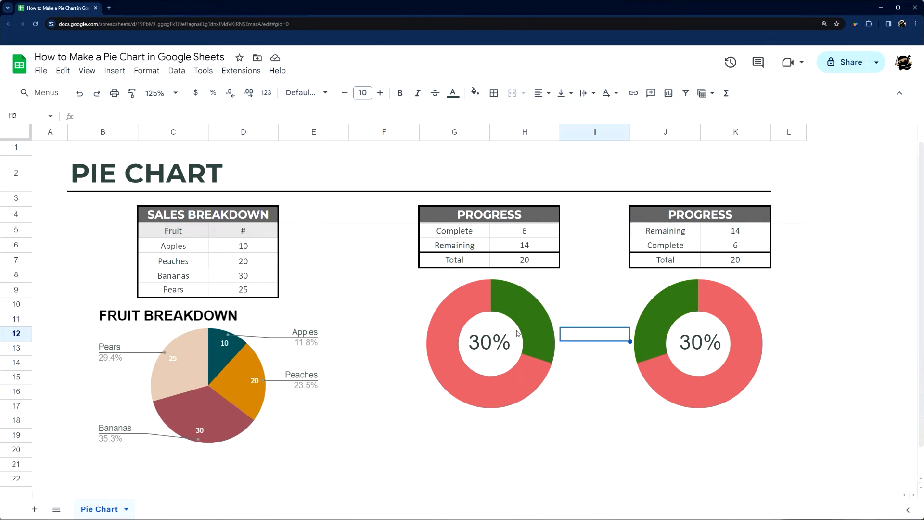
left_click(669, 306)
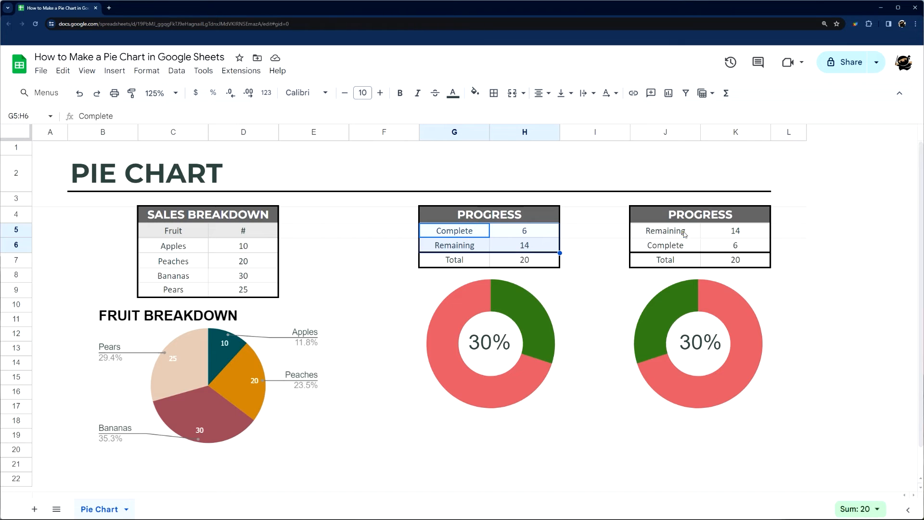
left_click(489, 342)
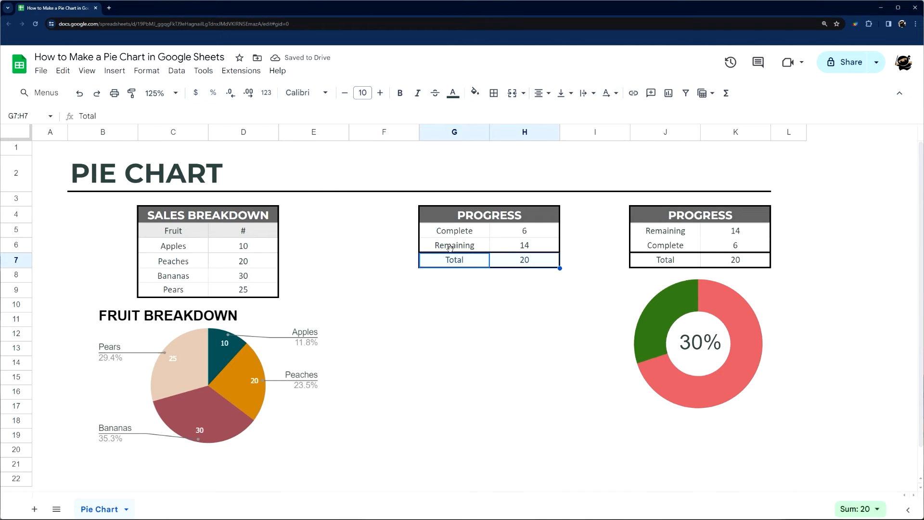
Step: Replace the Remaining value in H6 with a formula referencing the Total in H7
left_click(454, 231)
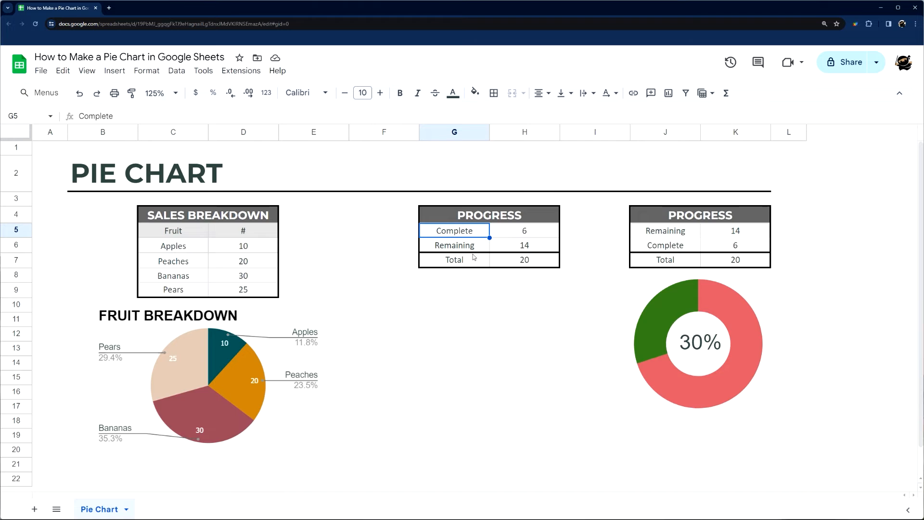
left_click(523, 230)
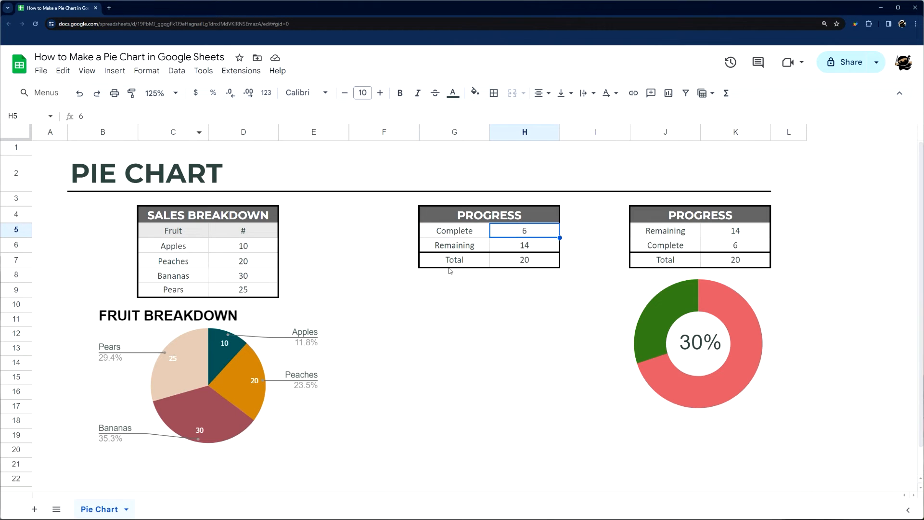
left_click(523, 245)
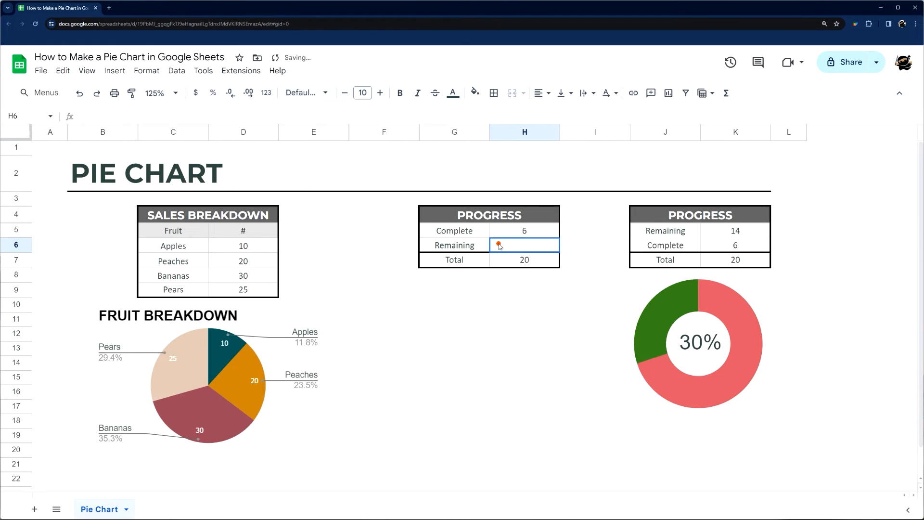
type("=H7")
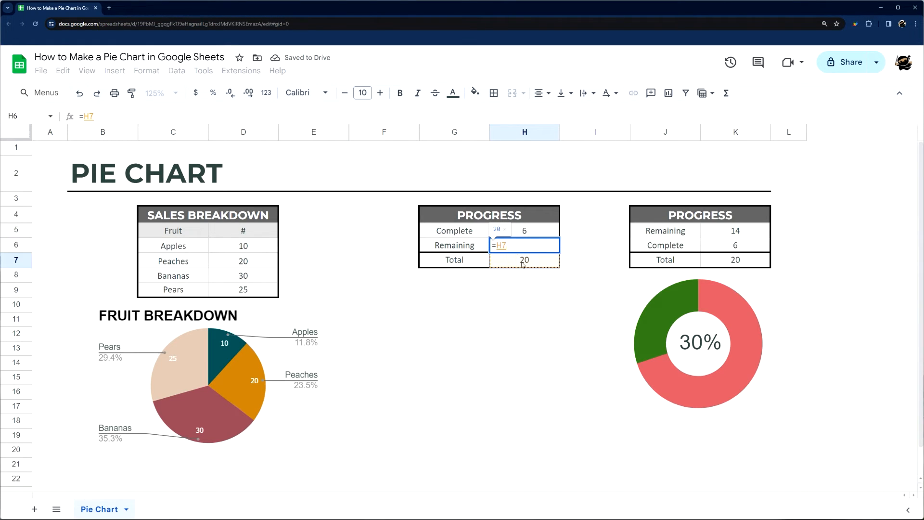
key("enter")
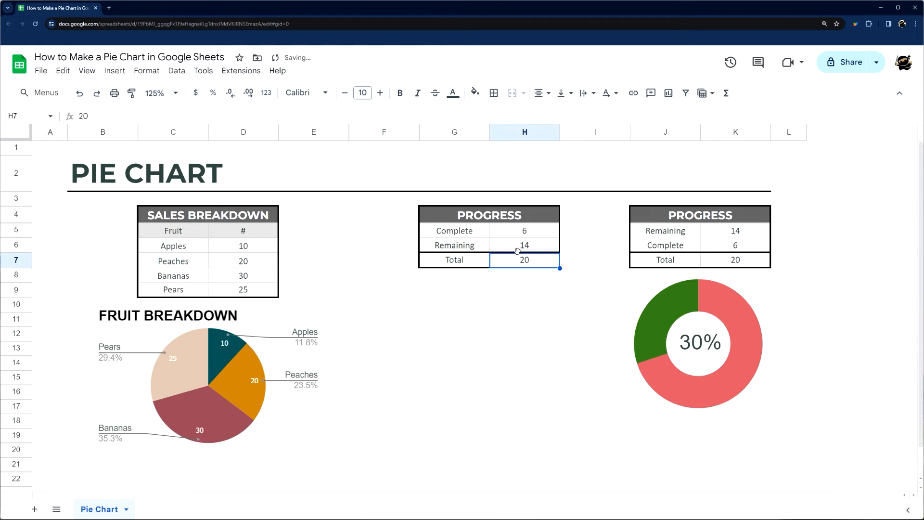
Step: Select the Complete and Remaining data G5:H6, then cell D6
left_click_drag(454, 231, 524, 245)
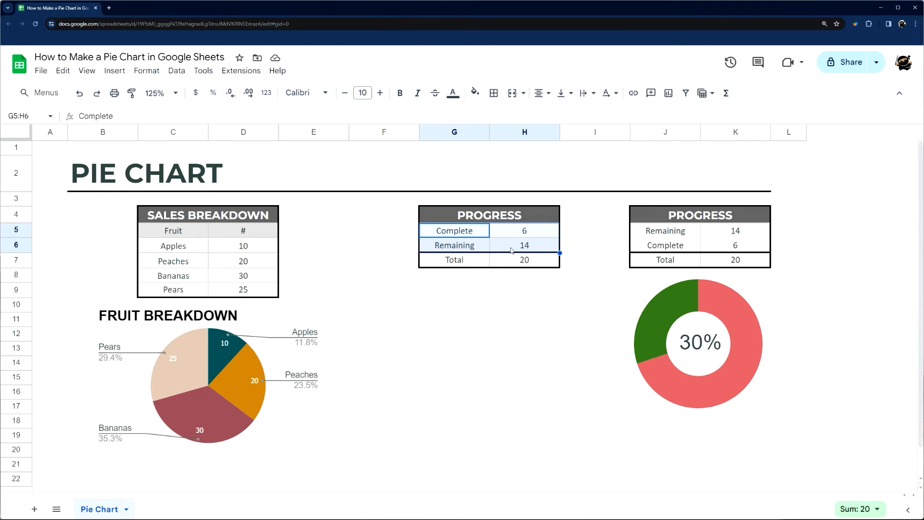
mouse_move(472, 264)
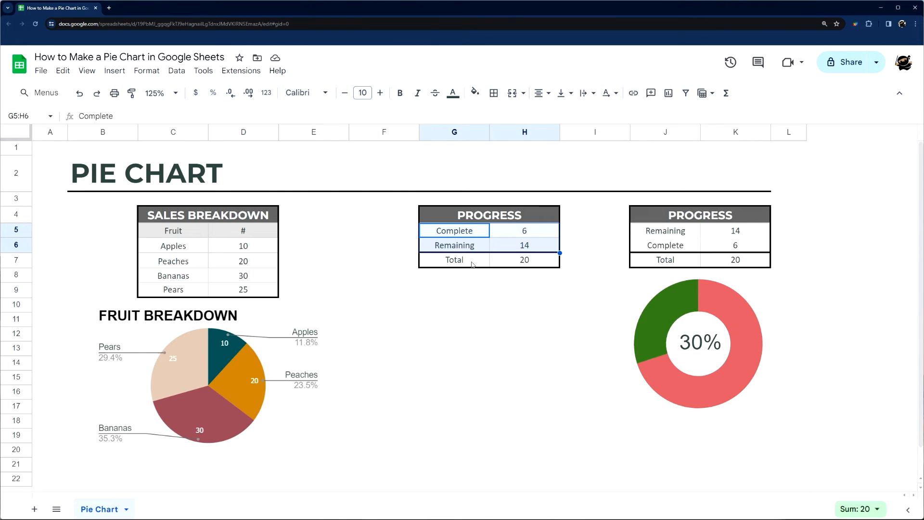
mouse_move(475, 236)
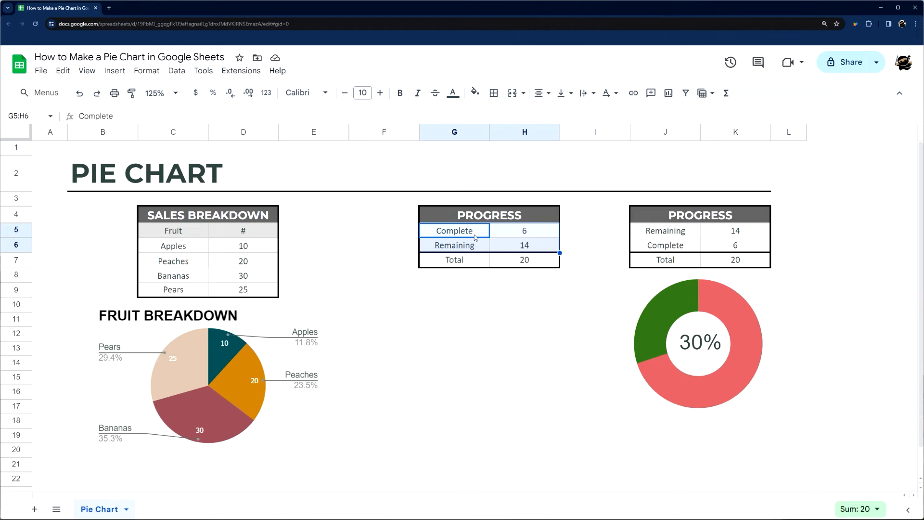
left_click(524, 230)
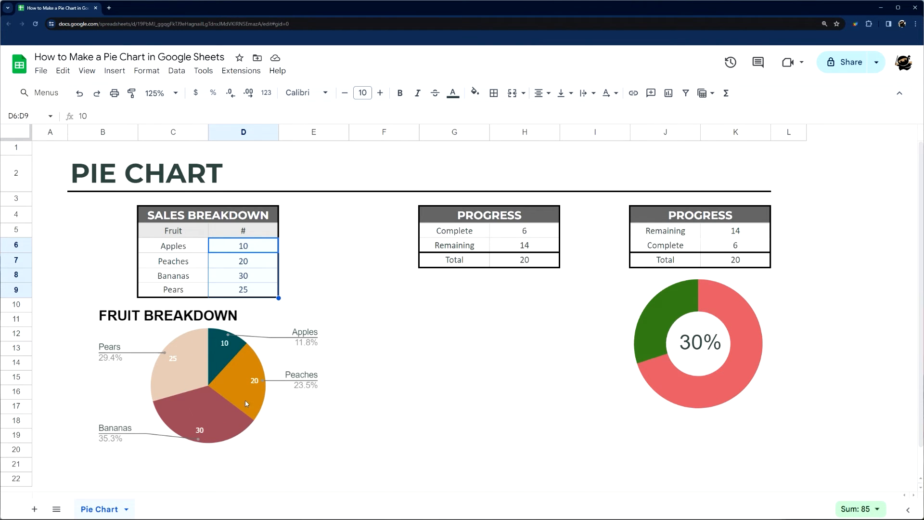
left_click(242, 246)
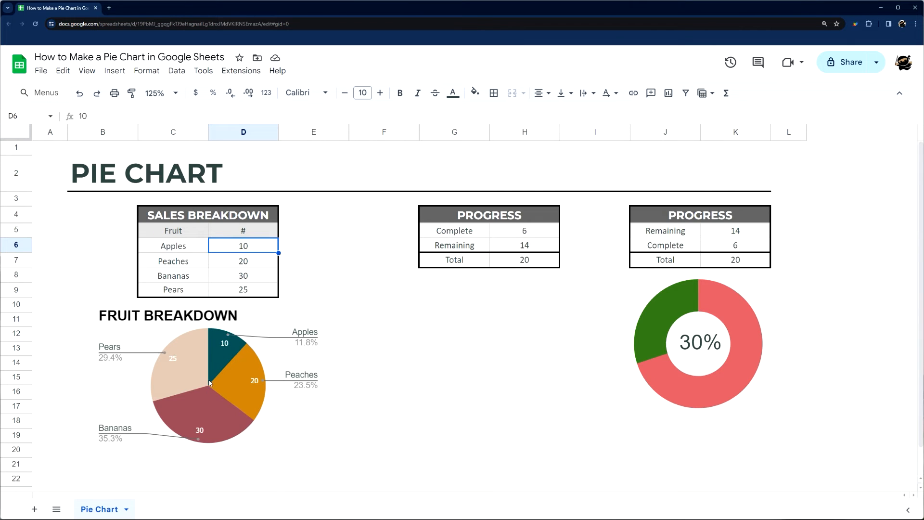
mouse_move(354, 293)
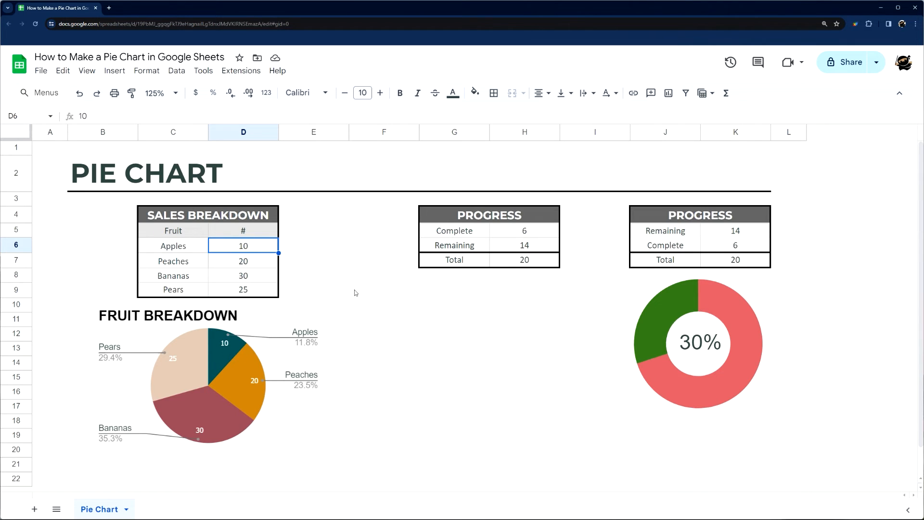
mouse_move(521, 267)
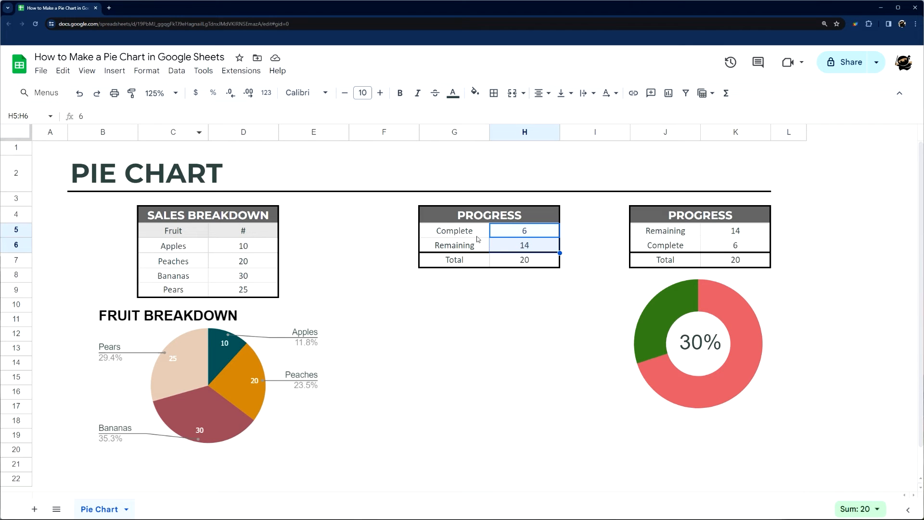
Step: Insert a pie chart from G5:H6, place it under the first PROGRESS table, legend set to None
left_click(114, 70)
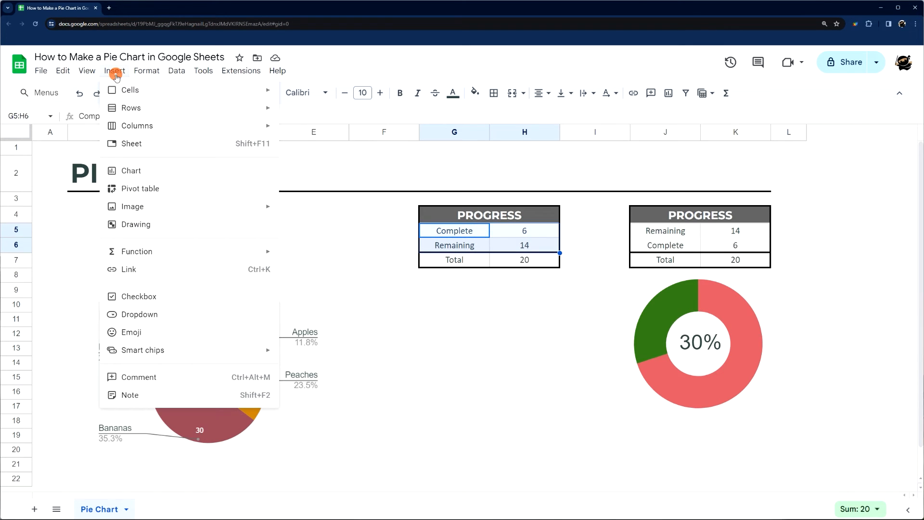
left_click(129, 173)
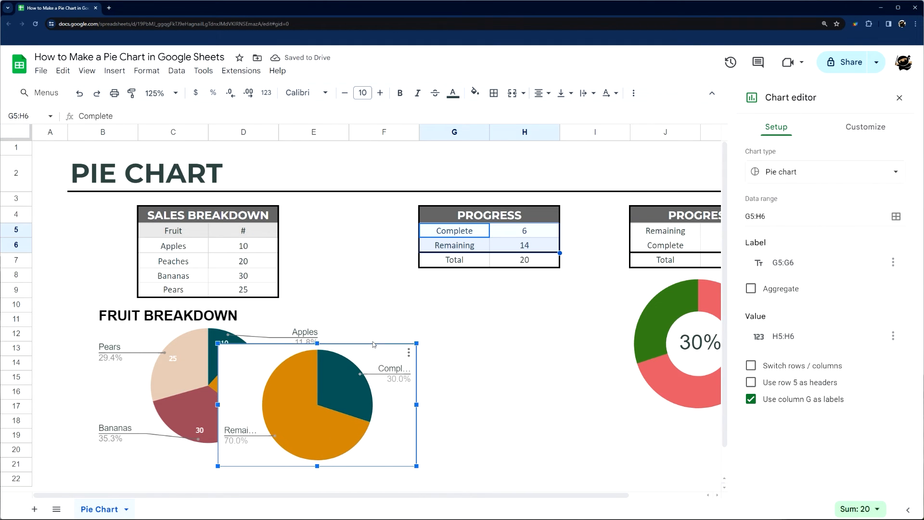
left_click_drag(316, 404, 487, 345)
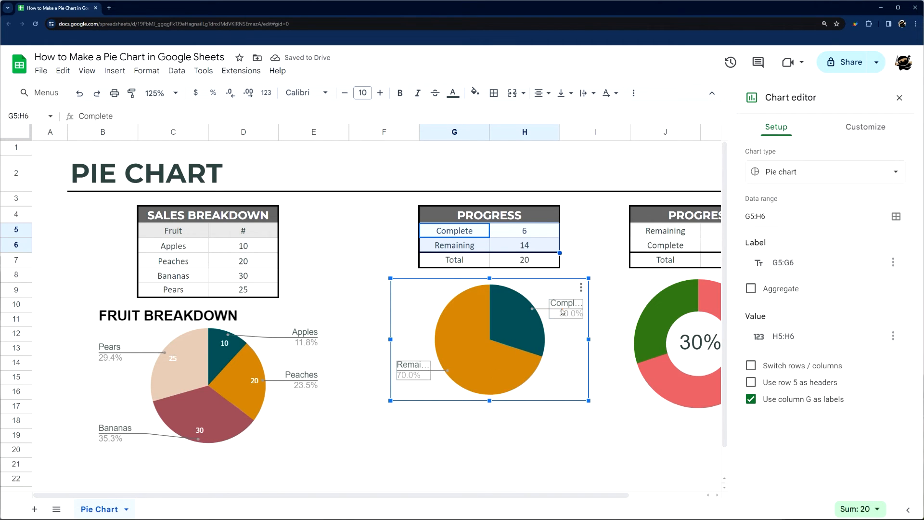
left_click(865, 127)
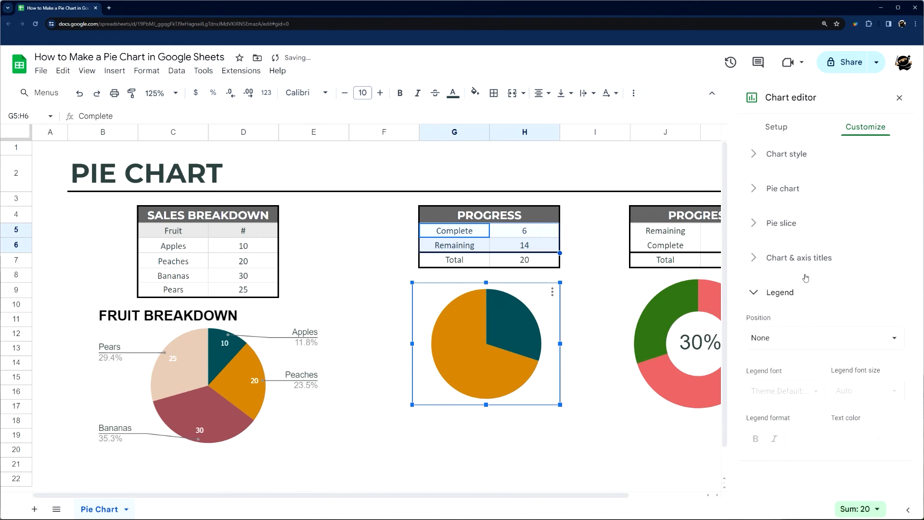
Step: Give the Complete/Remaining pie chart a 50% donut hole in the Pie chart settings
left_click(784, 188)
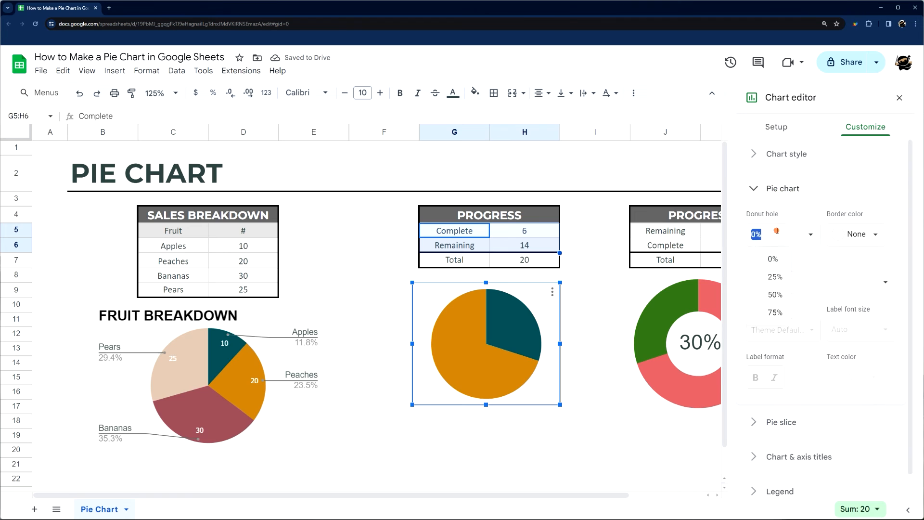
left_click(774, 295)
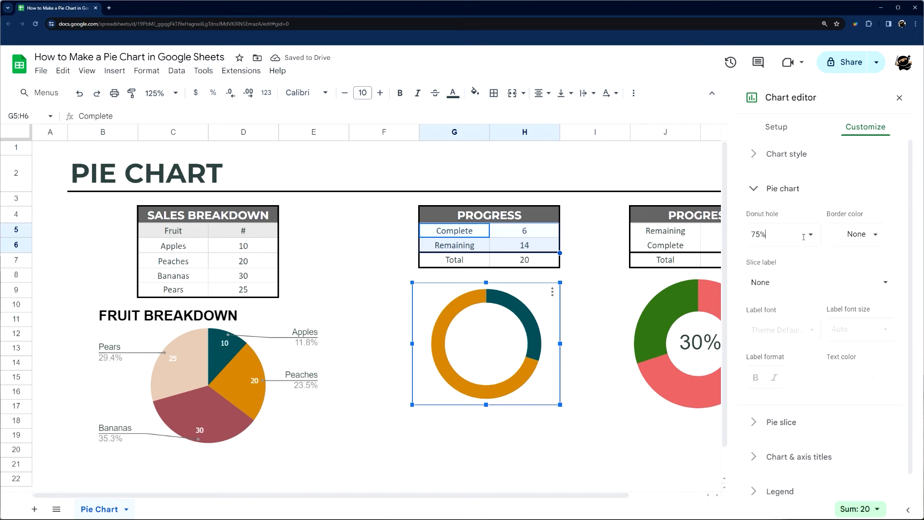
type("50%")
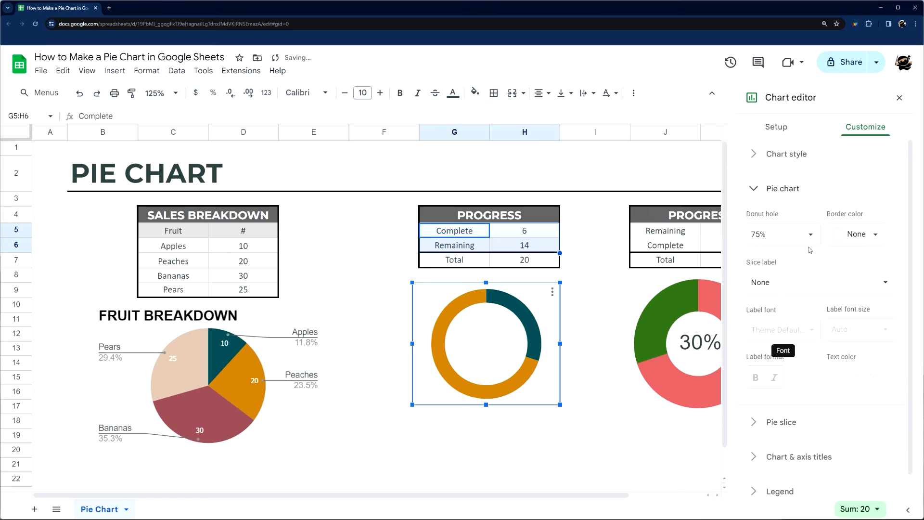
left_click(781, 188)
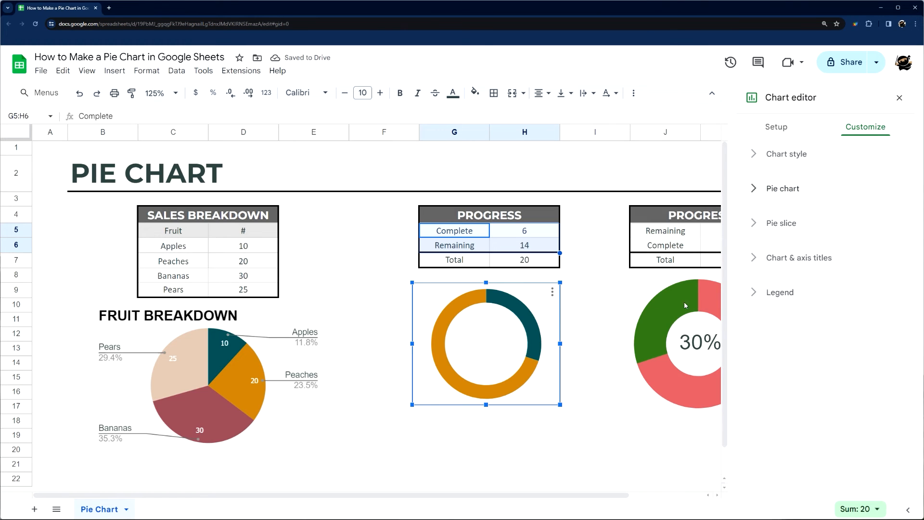
mouse_move(777, 233)
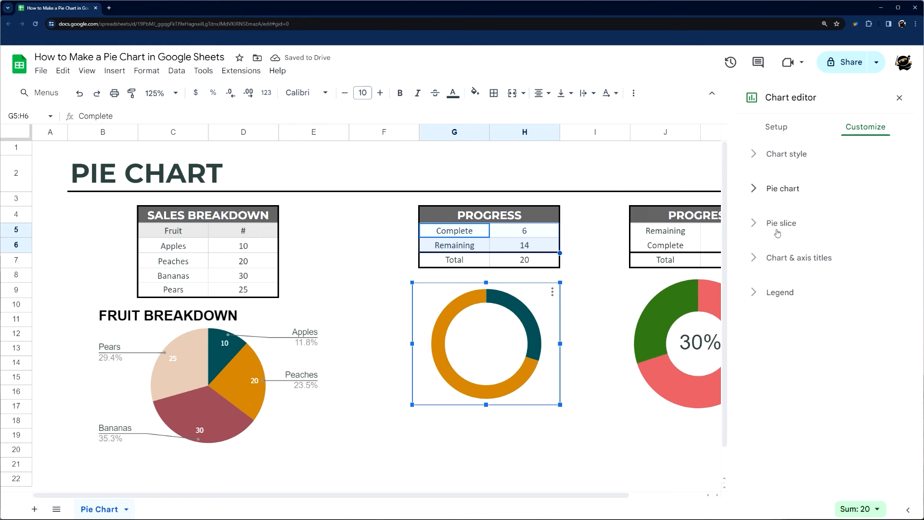
Step: Recolour the Complete slice, then move the first donut chart lower to expose G12:H13
left_click(781, 223)
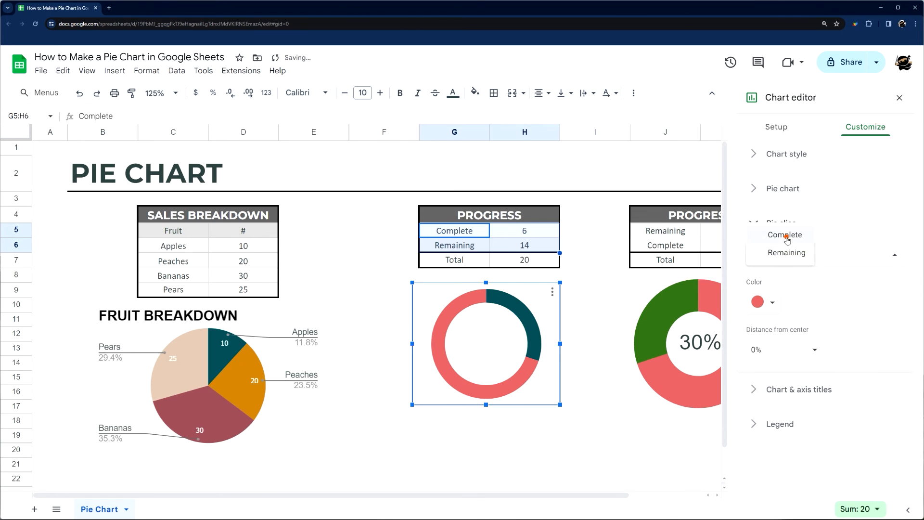
left_click(771, 302)
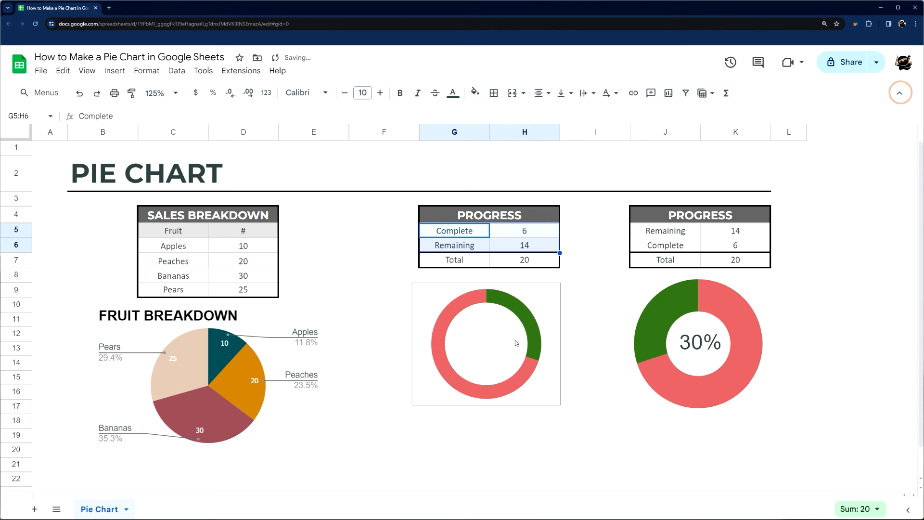
left_click(486, 343)
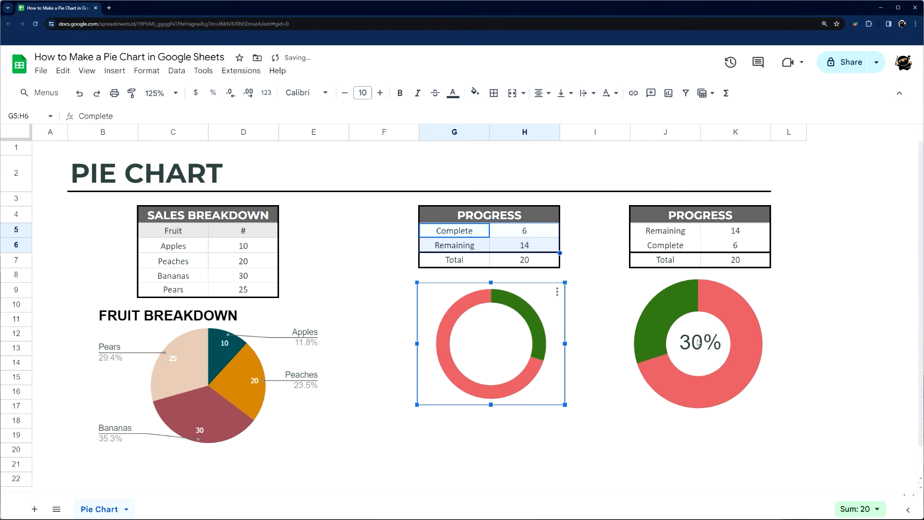
left_click_drag(491, 344, 533, 426)
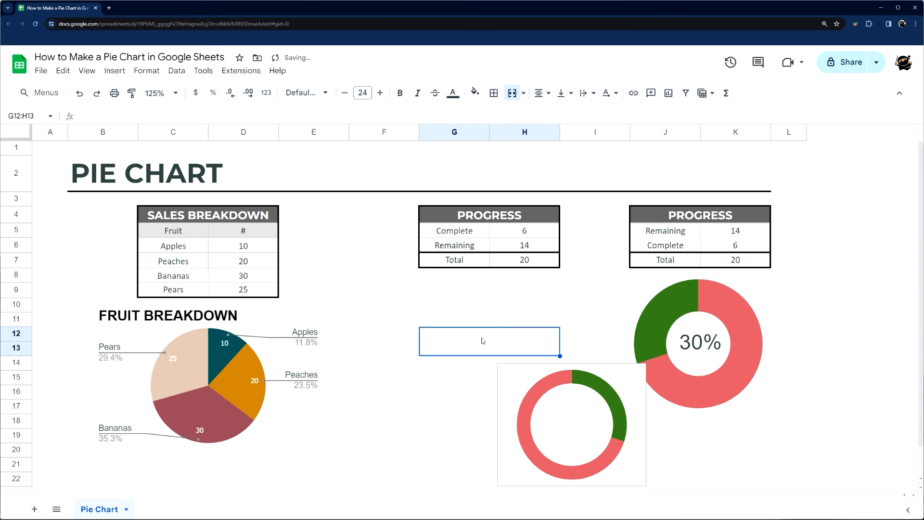
Step: Enter a Complete-over-Total formula giving 30% in merged G12:H13 and move the donut back over it
type("=")
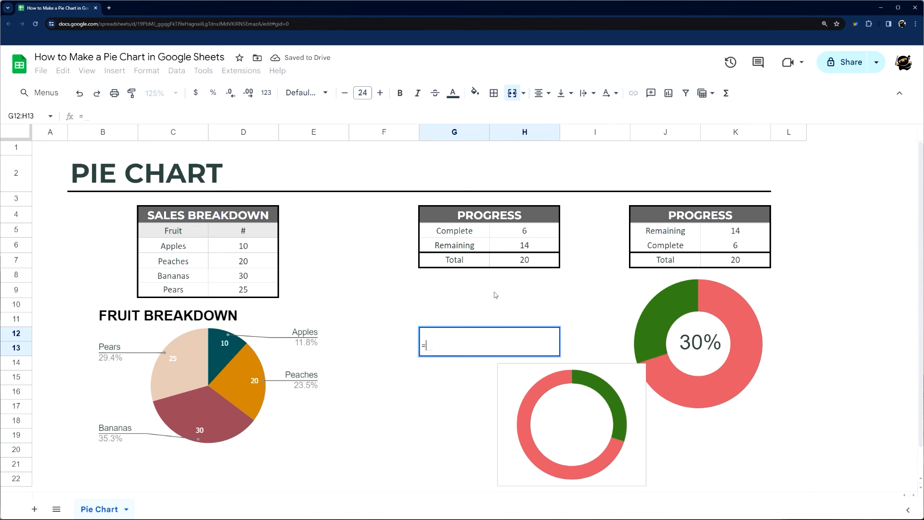
left_click(523, 231)
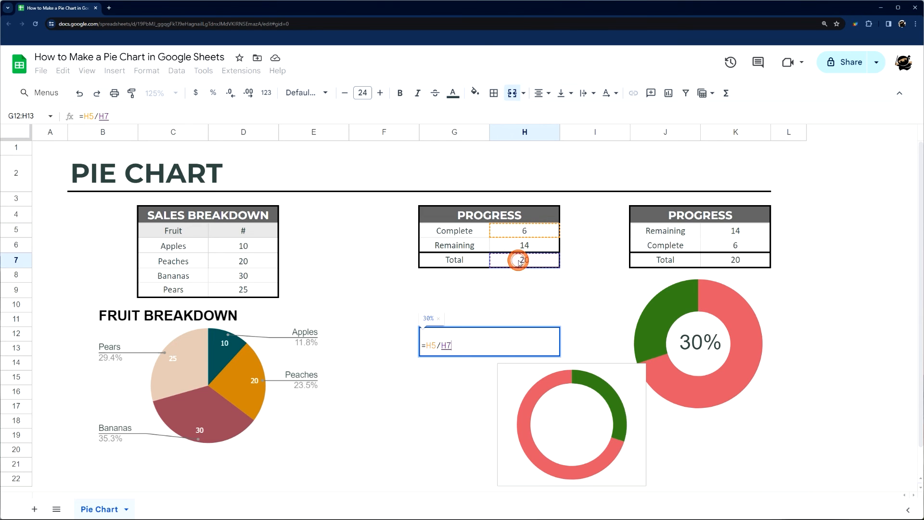
key("enter")
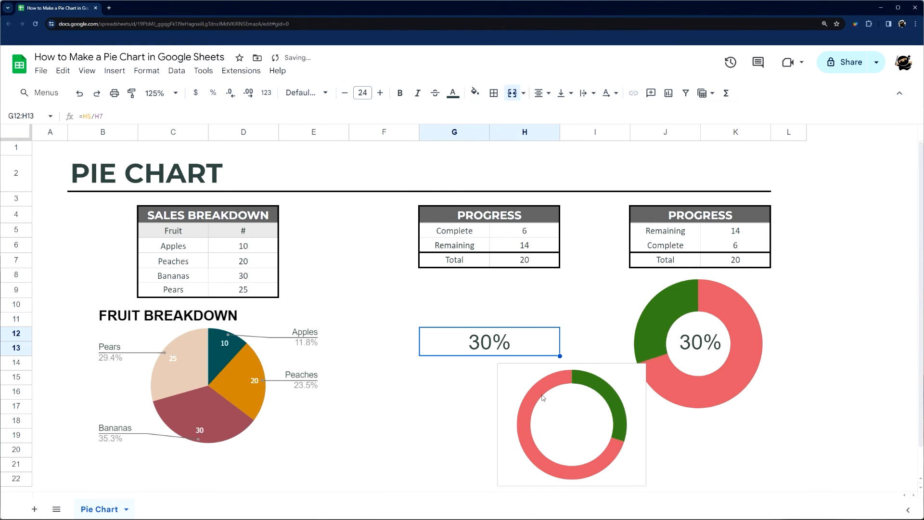
left_click_drag(570, 423, 483, 342)
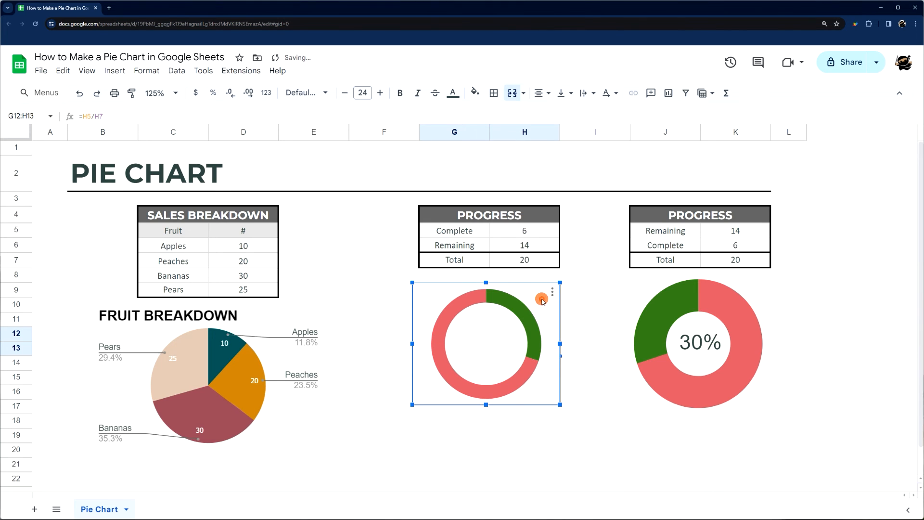
Step: Set the first donut chart's background and border colour to None in Chart style
left_click(552, 292)
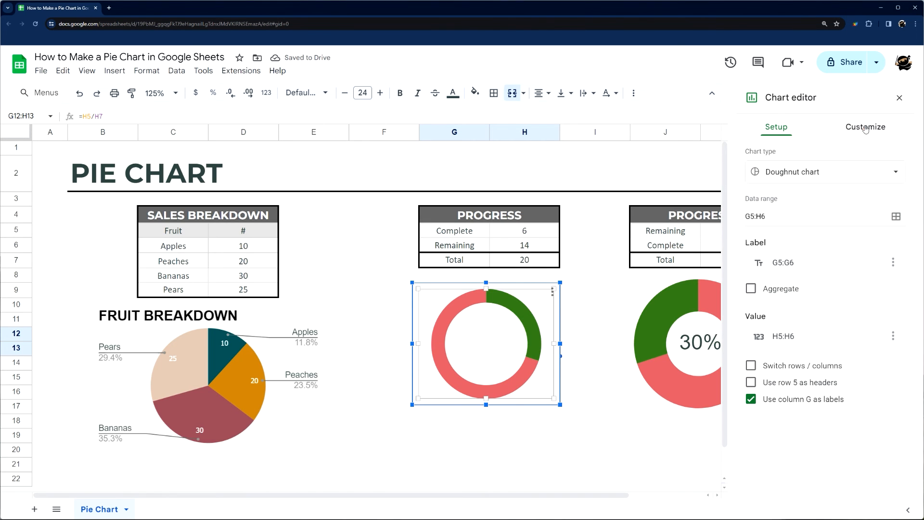
left_click(864, 126)
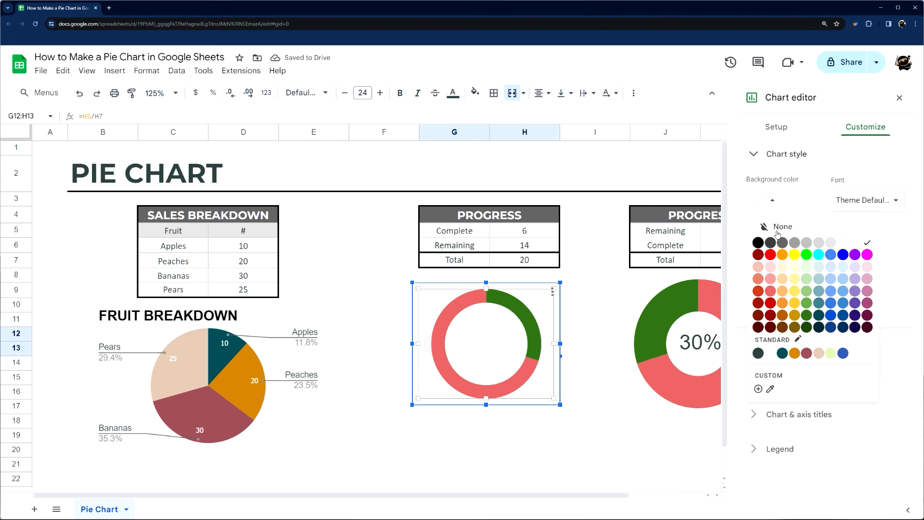
left_click(783, 226)
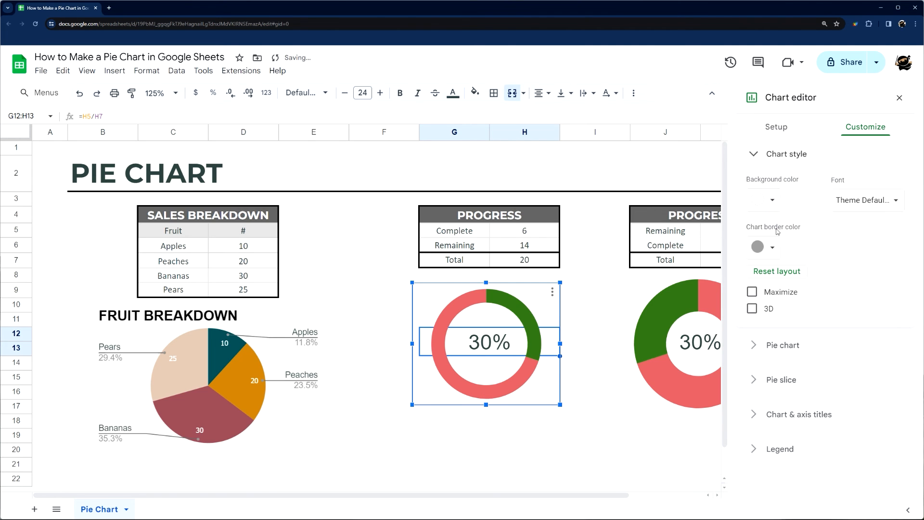
left_click(760, 246)
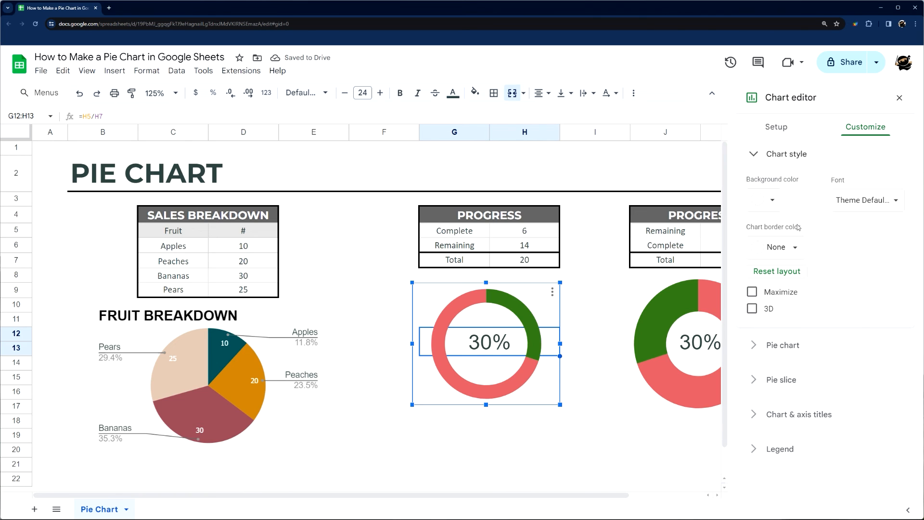
left_click(594, 420)
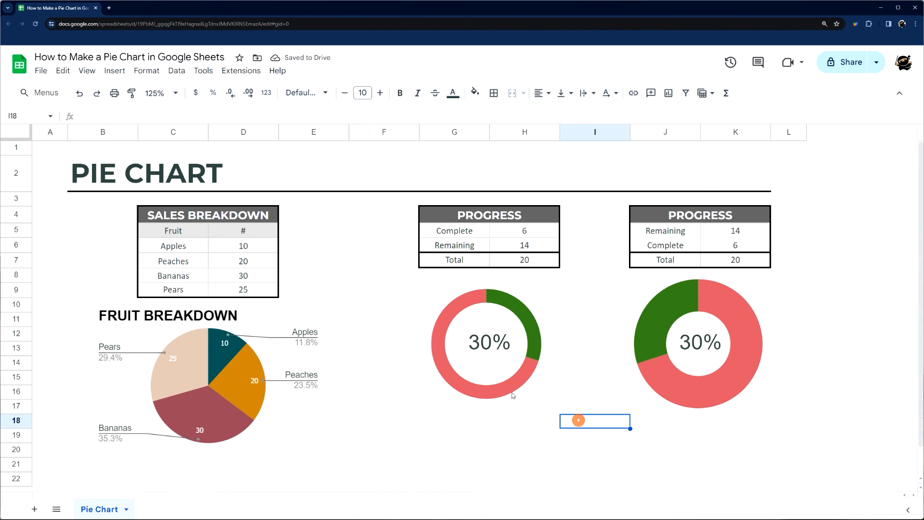
Step: Shrink the donut chart so its ring frames the 30% cell
left_click(486, 389)
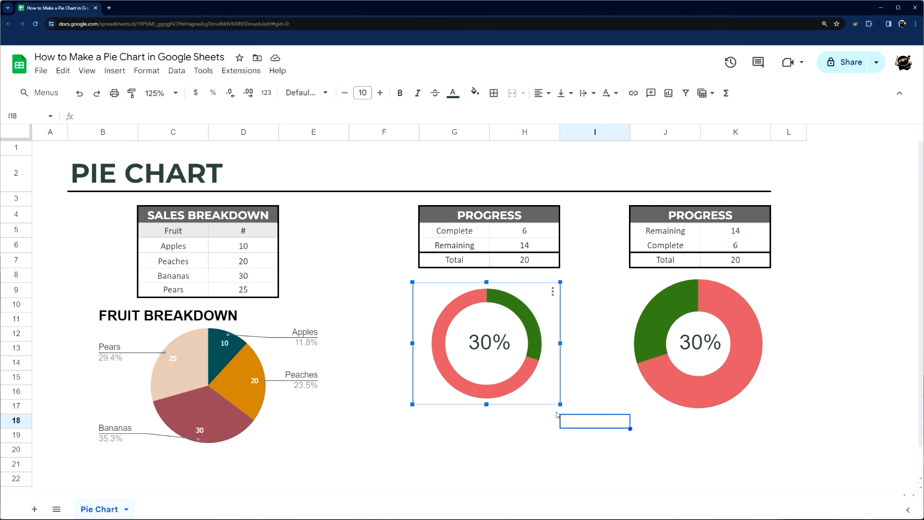
left_click_drag(559, 404, 525, 375)
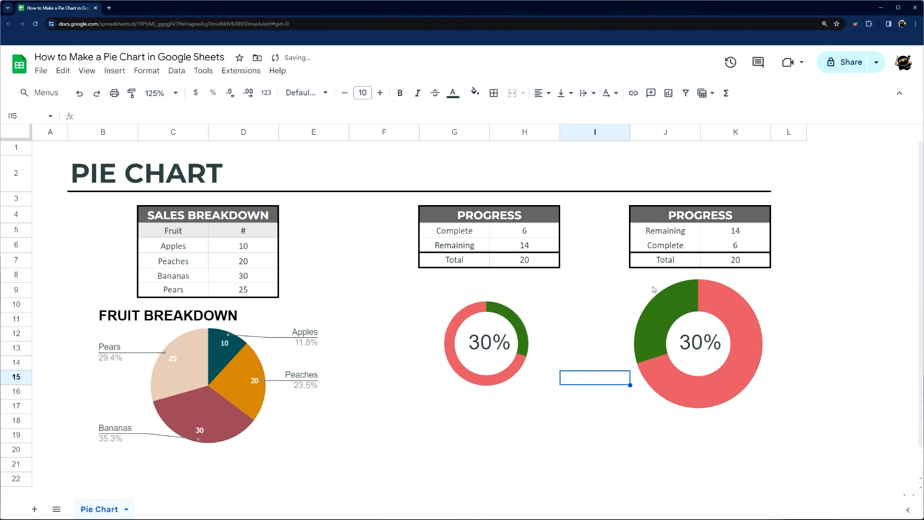
Step: Set Complete to 10 in both progress tables so both donuts read 50%
left_click(486, 341)
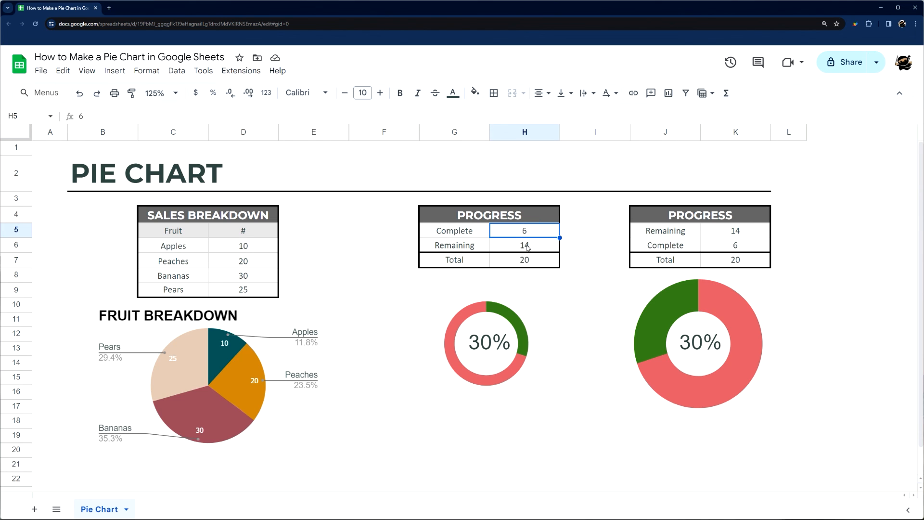
type("8")
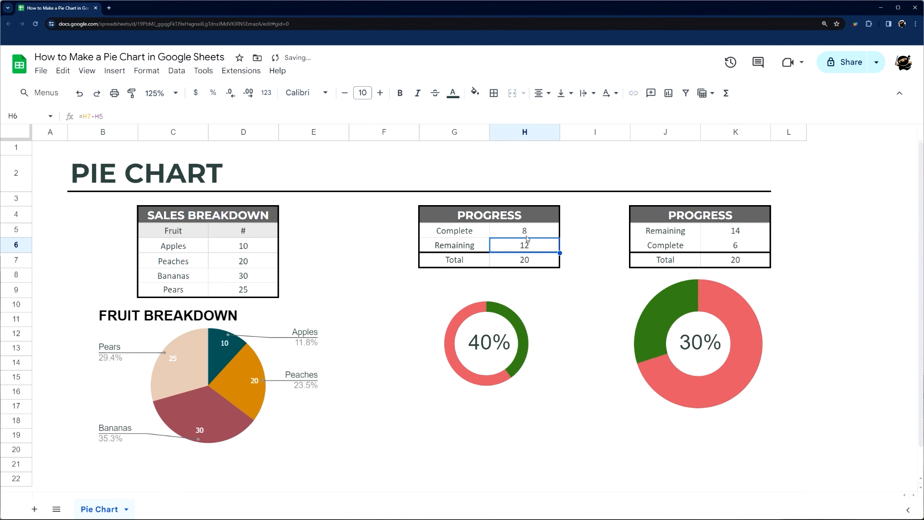
type("10")
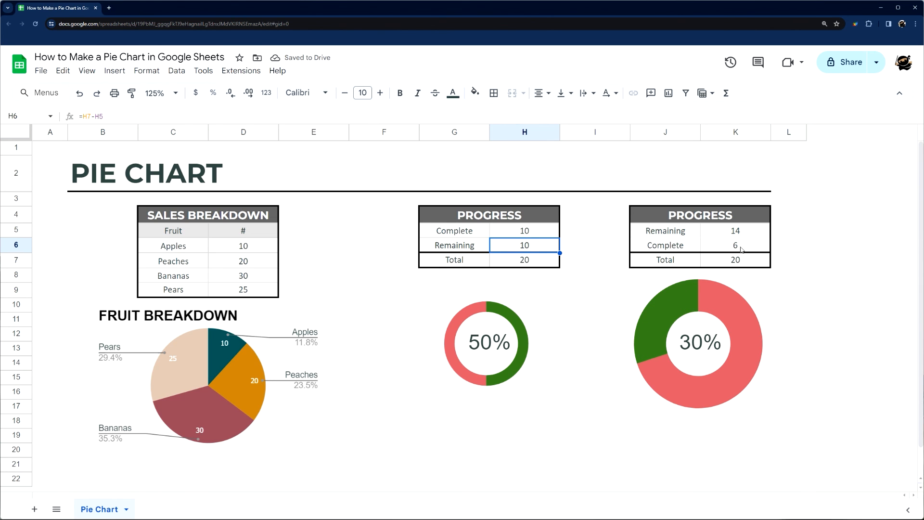
left_click(735, 244)
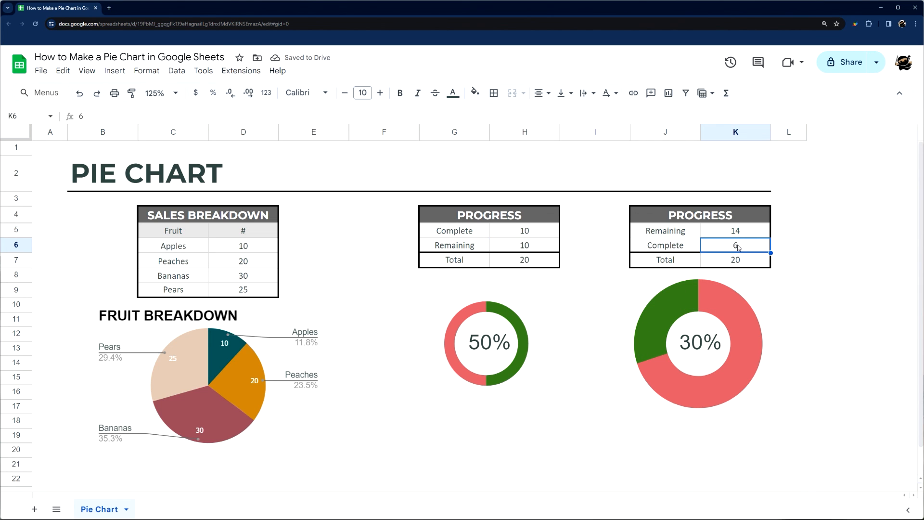
type("10")
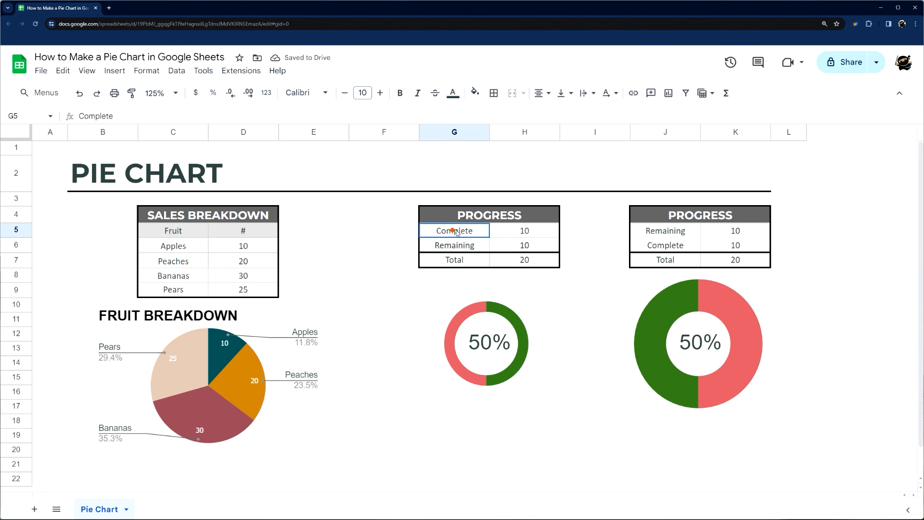
left_click_drag(454, 230, 524, 245)
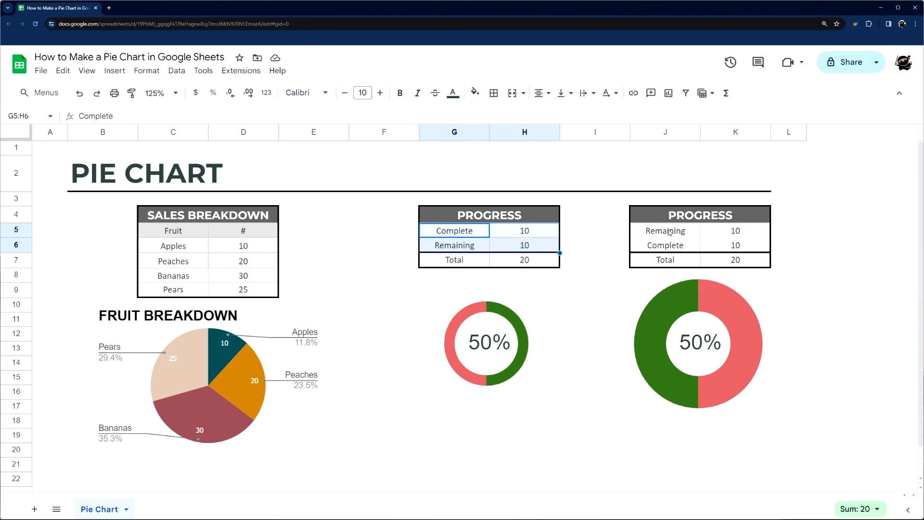
left_click(665, 231)
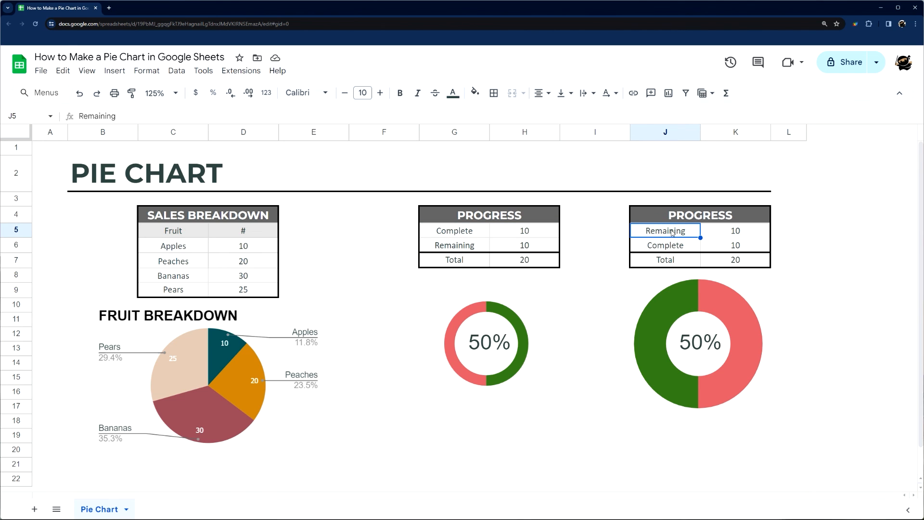
left_click_drag(664, 231, 736, 231)
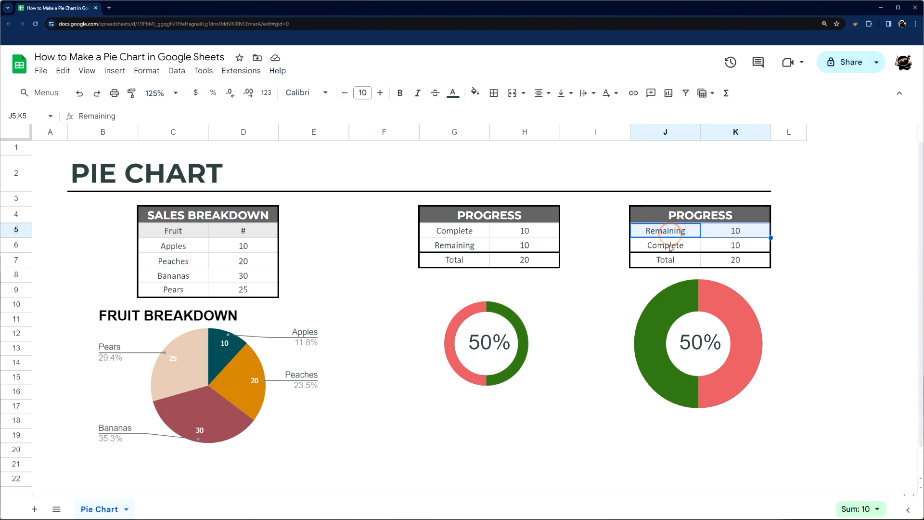
left_click(664, 245)
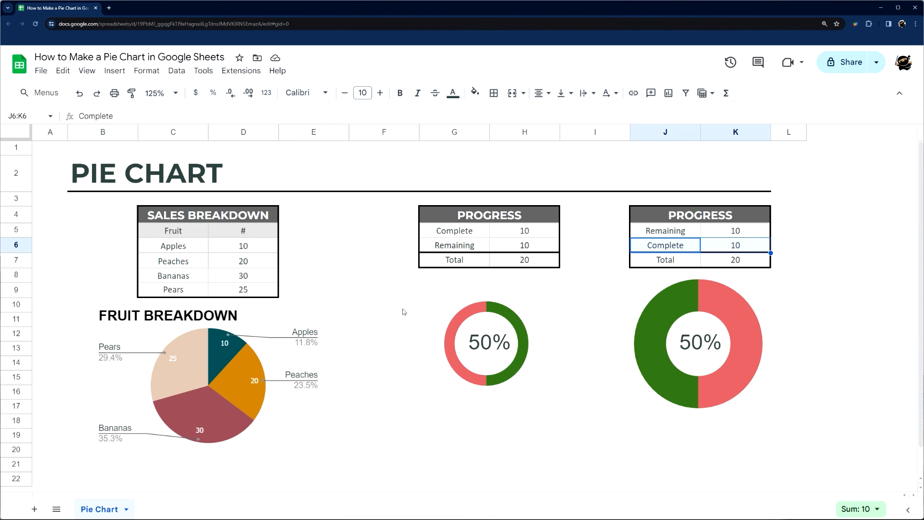
mouse_move(511, 334)
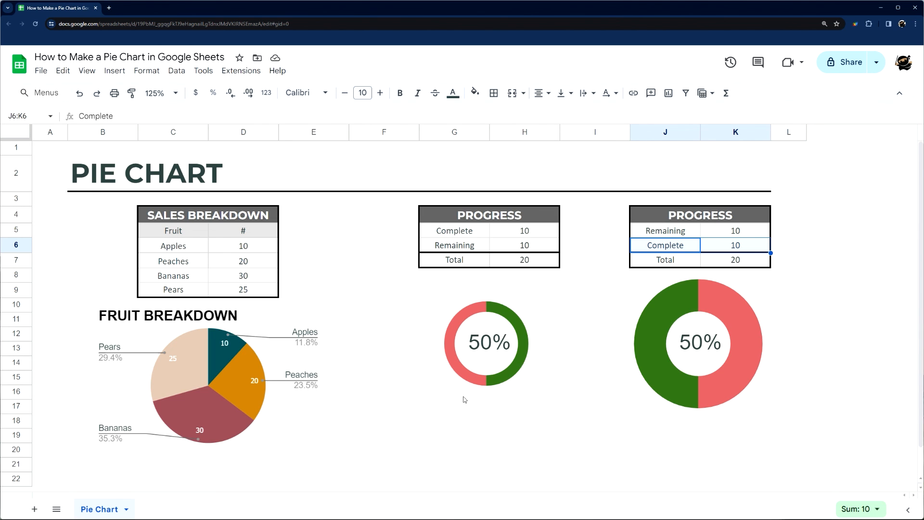
mouse_move(467, 404)
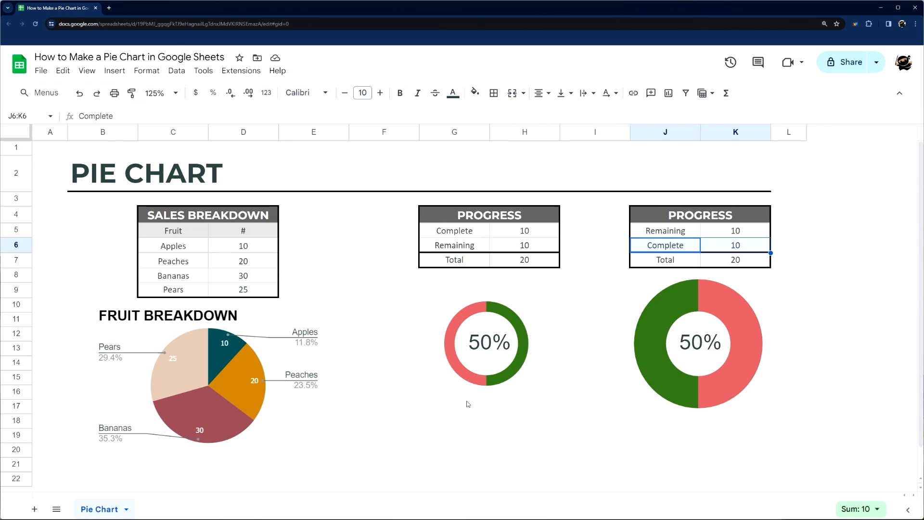
mouse_move(515, 296)
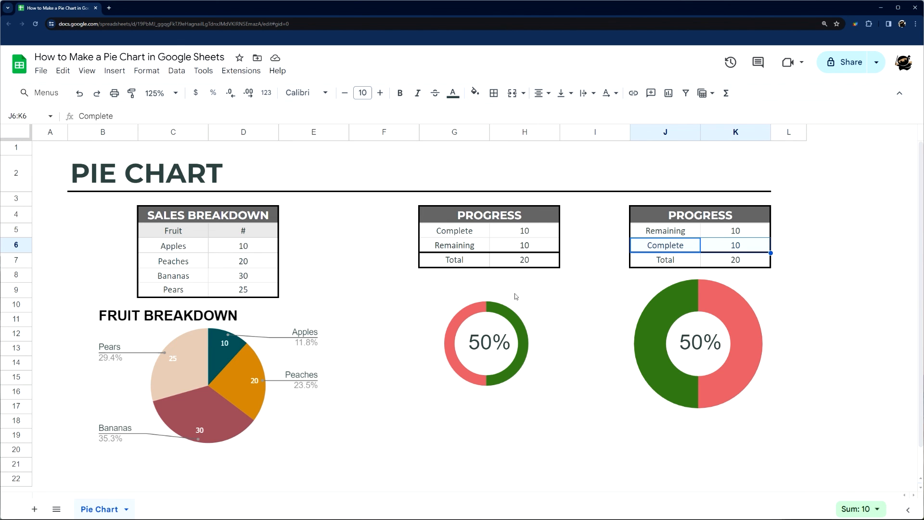